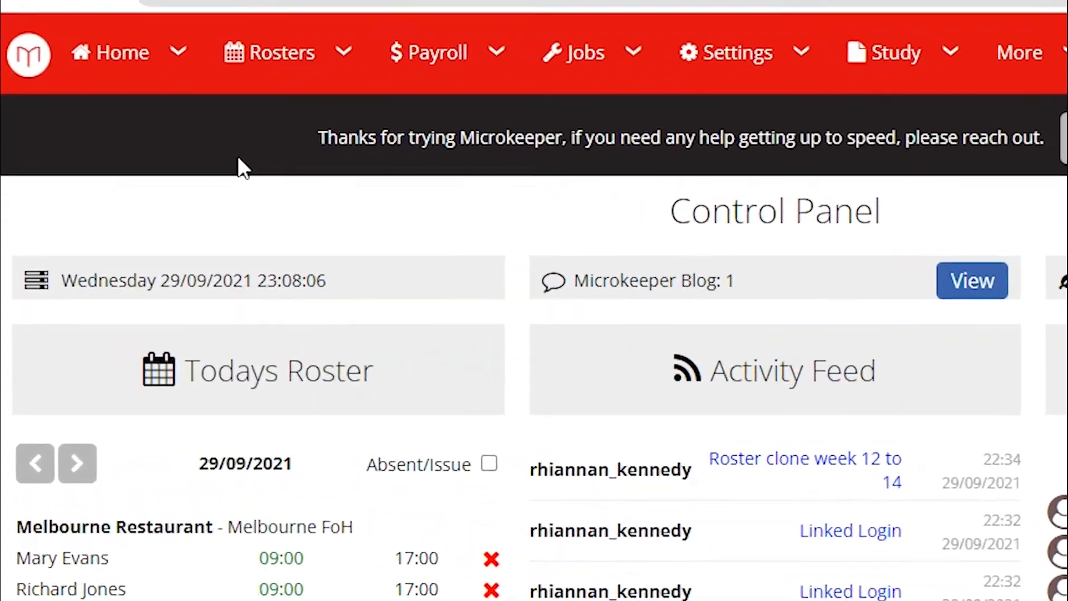
Go to Rosters > Timesheet to reach the Timesheet vs Roster page
{"action": "left_click", "coordinate": [282, 52]}
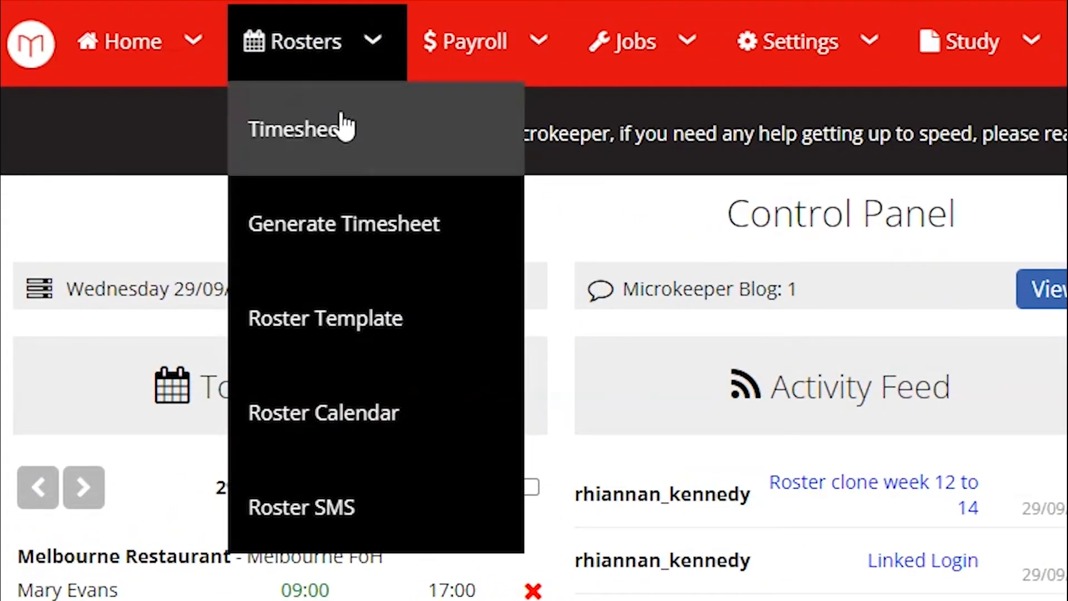
{"action": "left_click", "coordinate": [293, 129]}
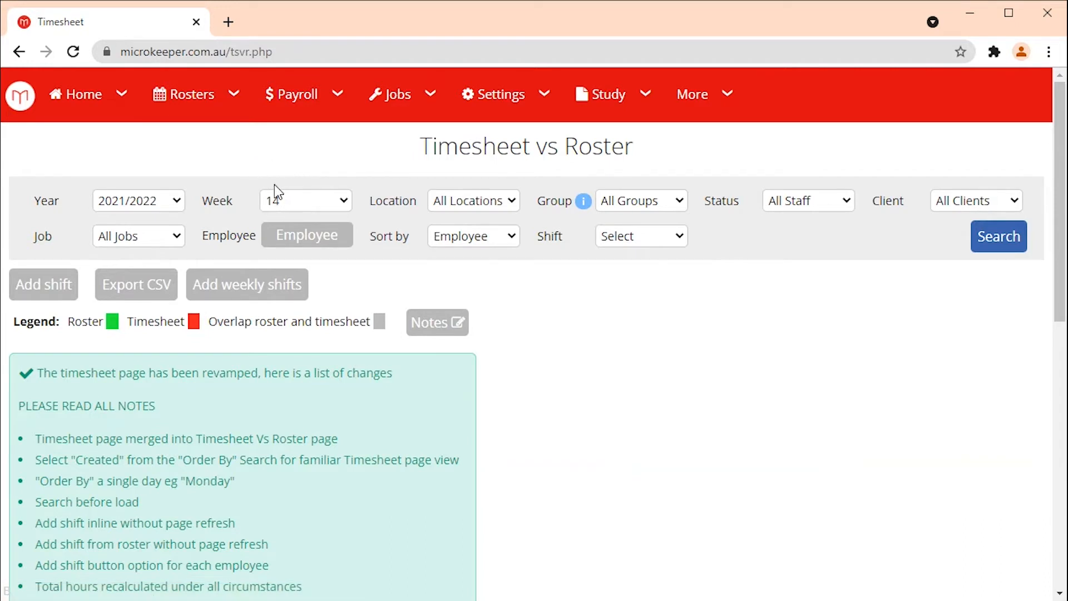
{"action": "left_click", "coordinate": [304, 200]}
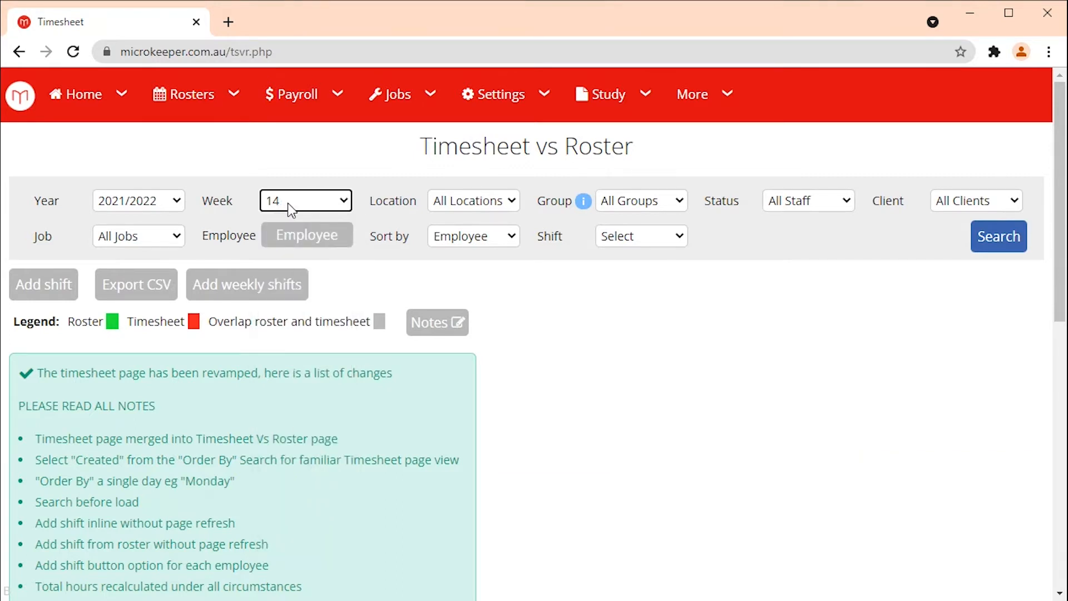
{"action": "left_click", "coordinate": [472, 200]}
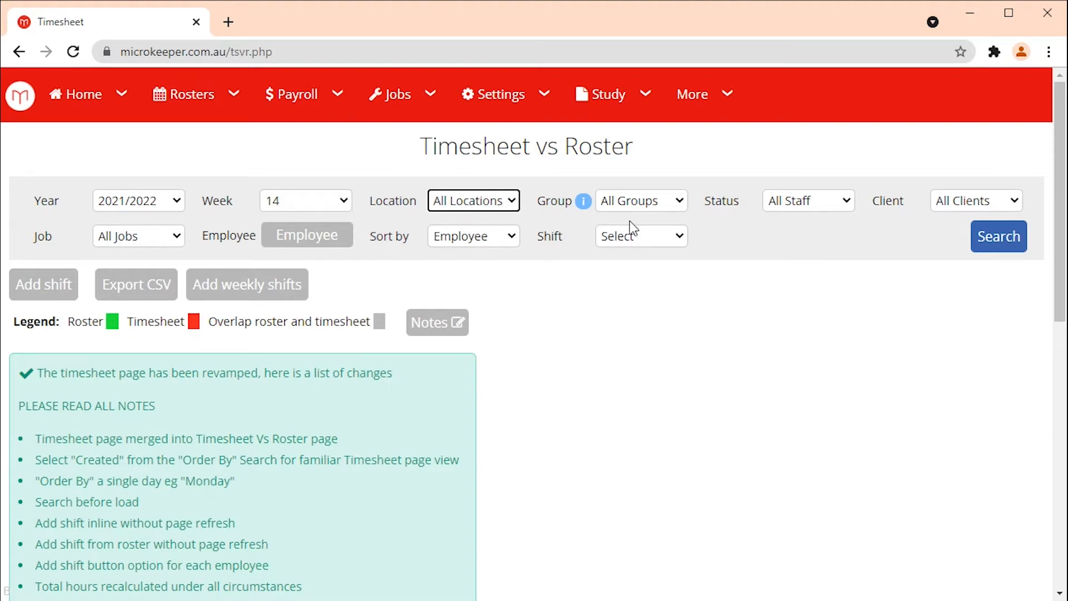
{"action": "left_click", "coordinate": [807, 201]}
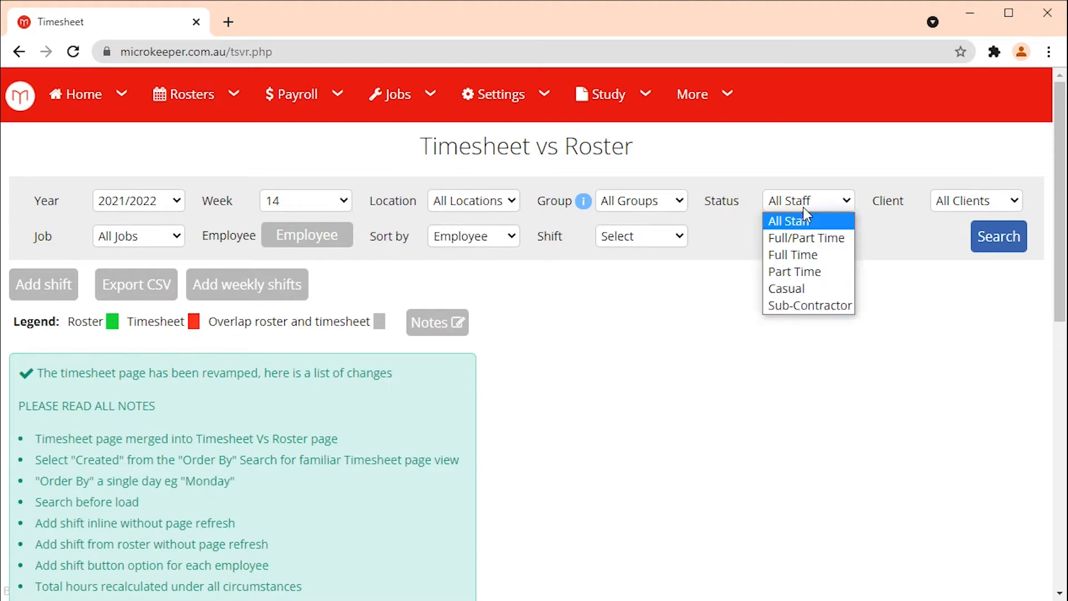
{"action": "left_click", "coordinate": [473, 236]}
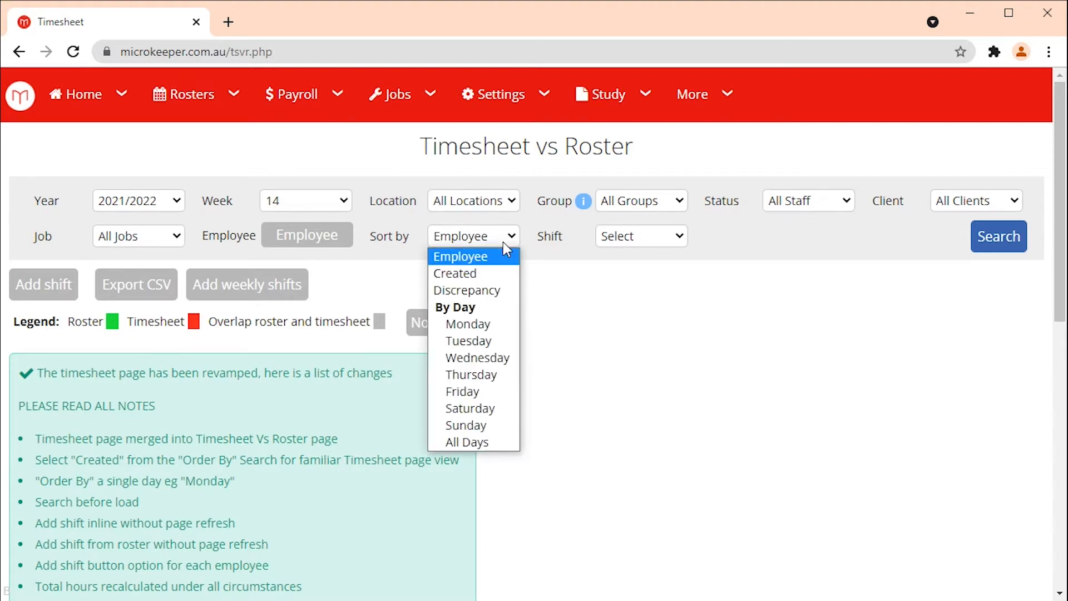
{"action": "mouse_move", "coordinate": [476, 357]}
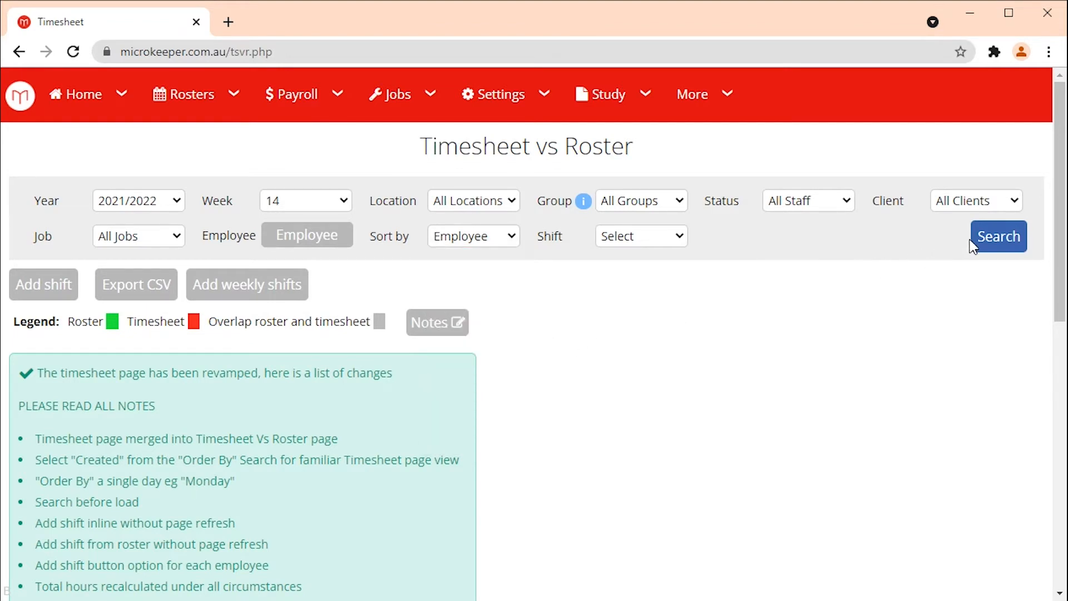
{"action": "left_click", "coordinate": [998, 237]}
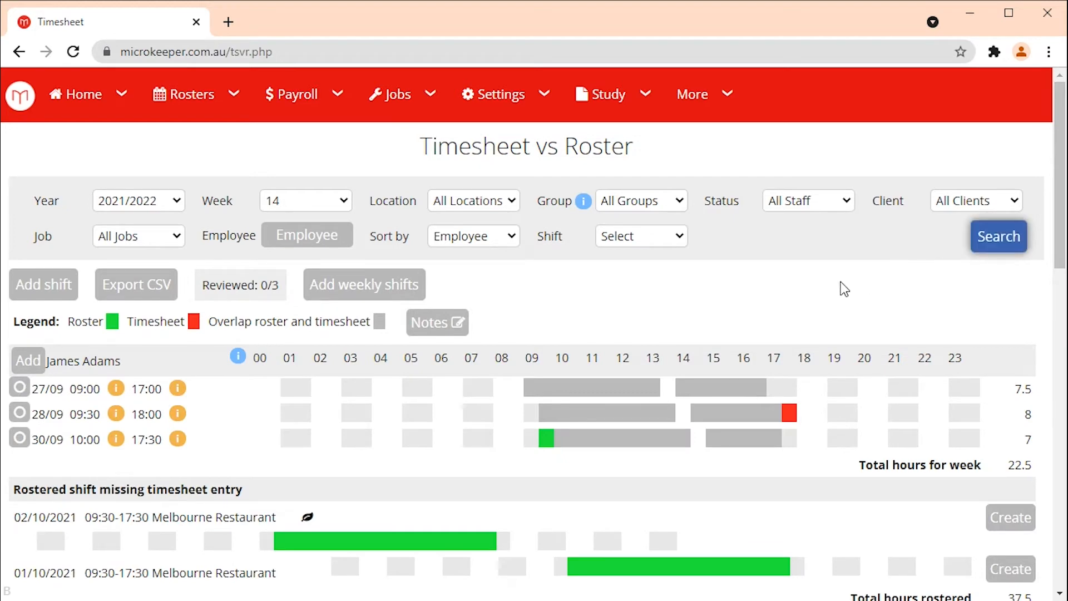
{"action": "mouse_move", "coordinate": [592, 388]}
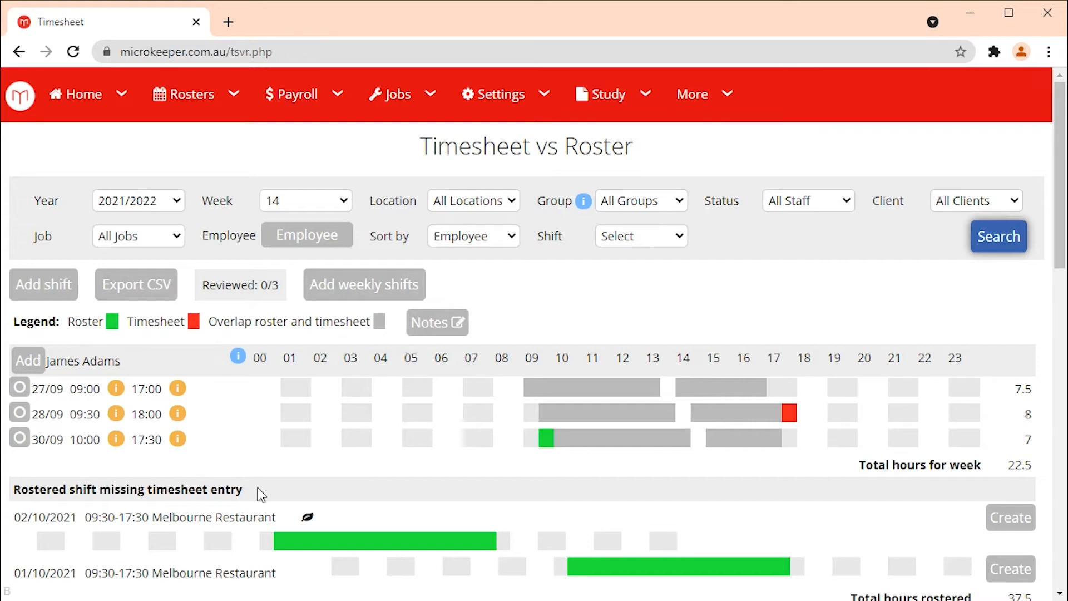
{"action": "mouse_move", "coordinate": [896, 562]}
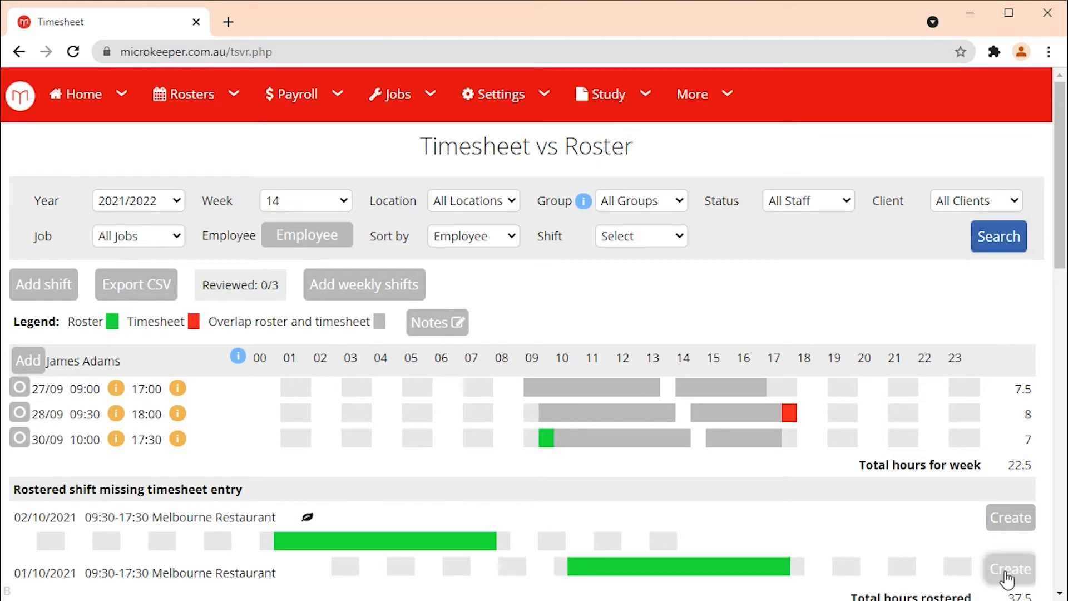
{"action": "left_click", "coordinate": [1010, 568]}
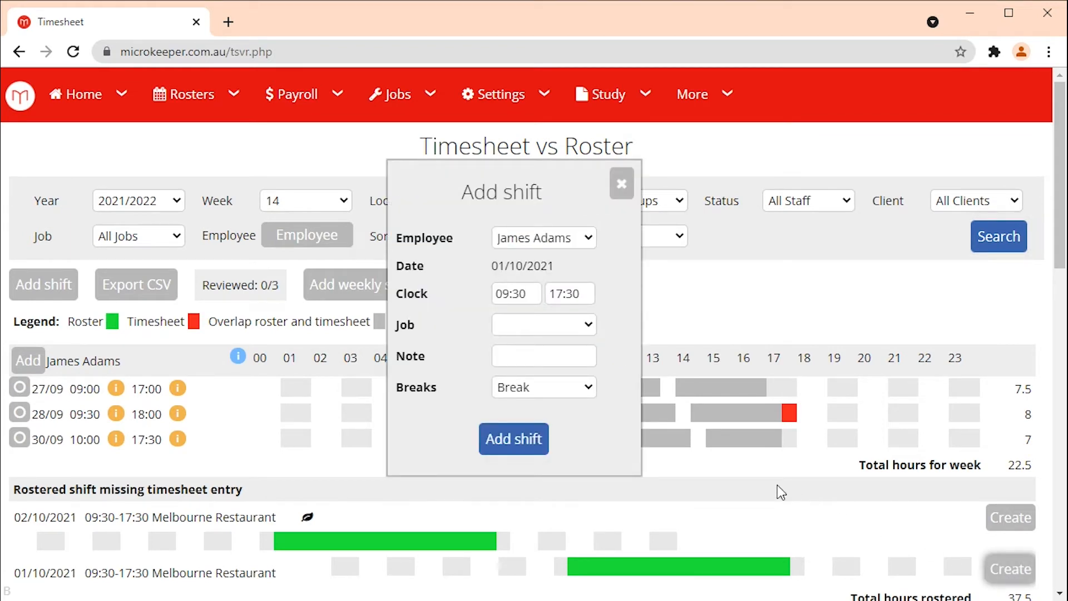
{"action": "left_click", "coordinate": [513, 438]}
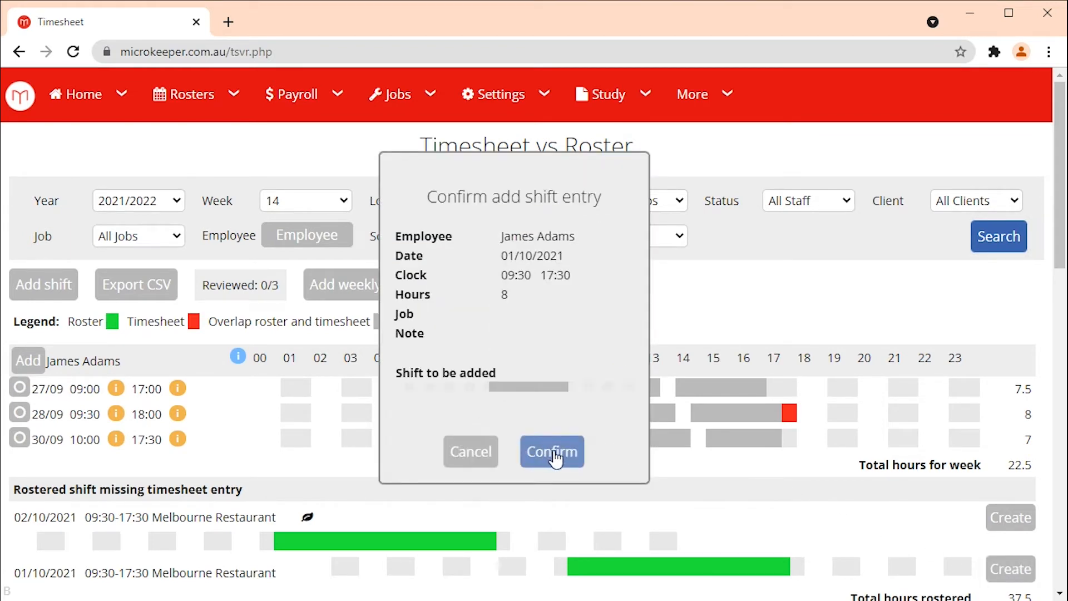
{"action": "left_click", "coordinate": [551, 451]}
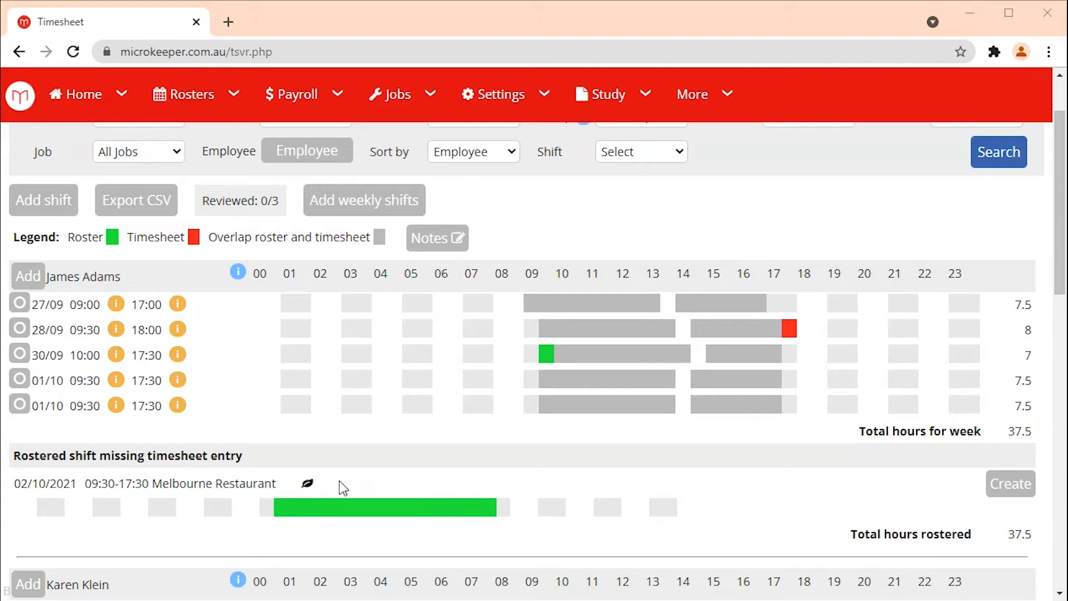
{"action": "mouse_move", "coordinate": [307, 483]}
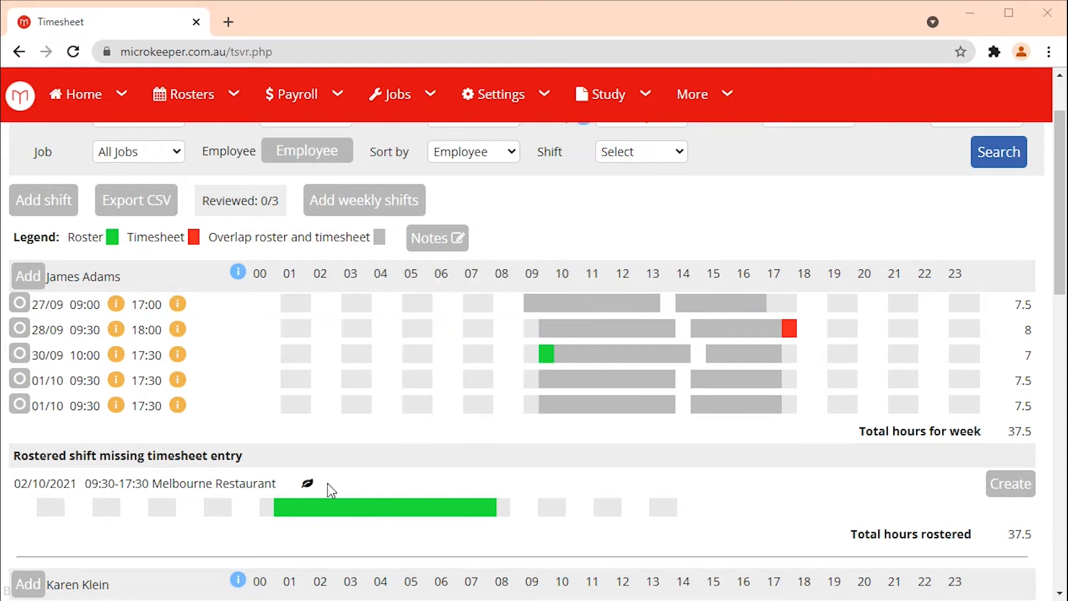
{"action": "mouse_move", "coordinate": [167, 555]}
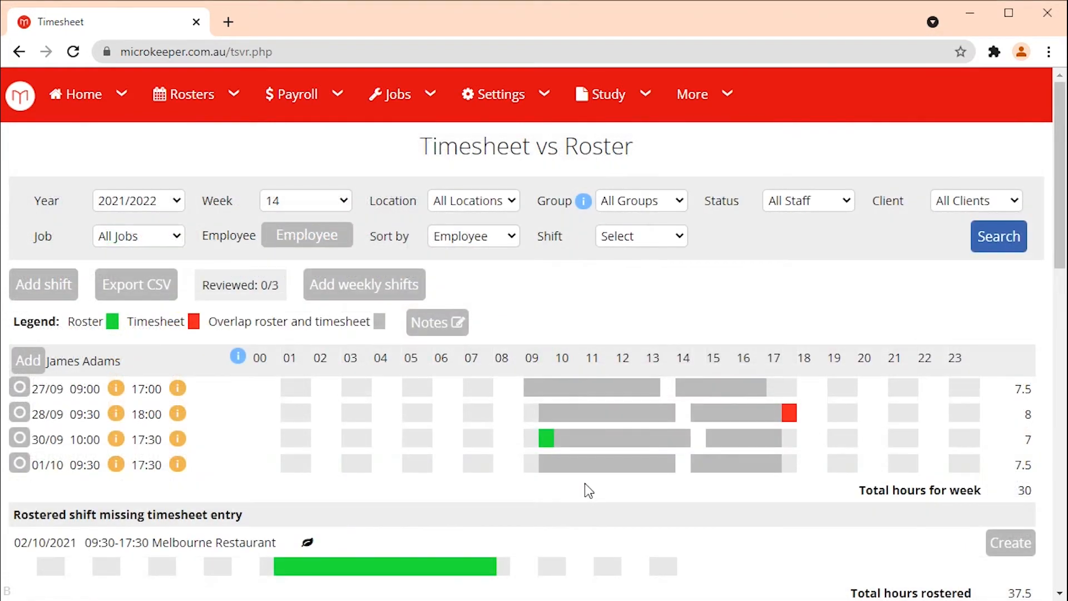
{"action": "mouse_move", "coordinate": [510, 490]}
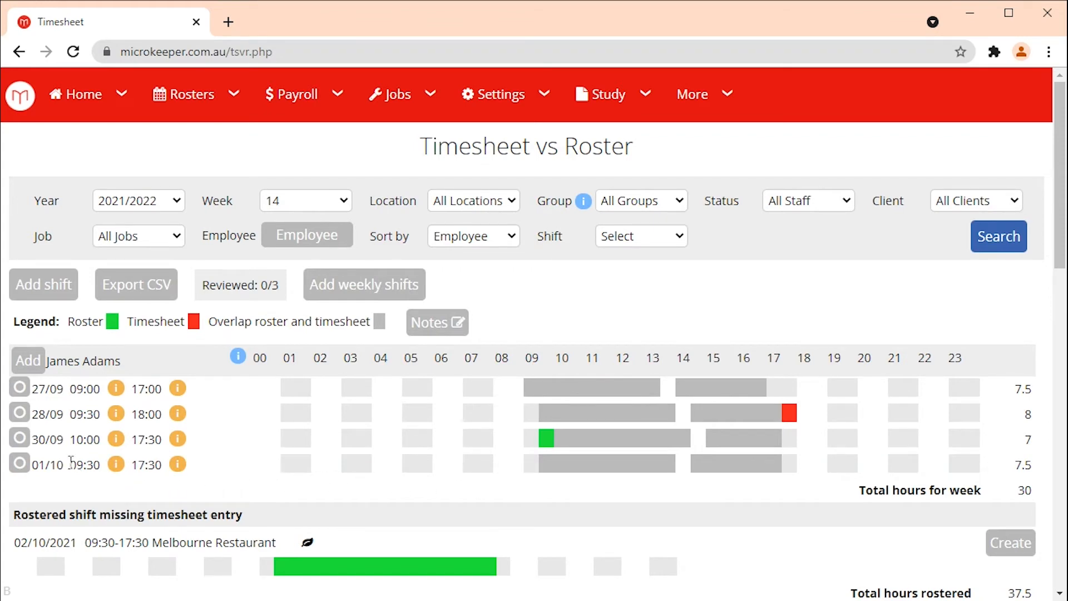
{"action": "left_click", "coordinate": [65, 464]}
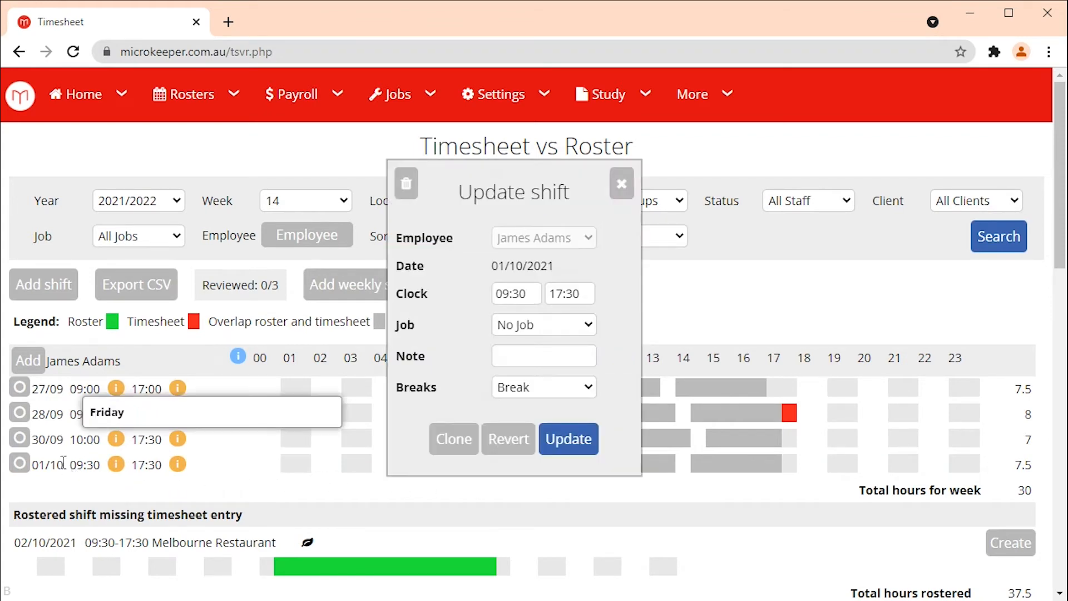
{"action": "left_click", "coordinate": [568, 438]}
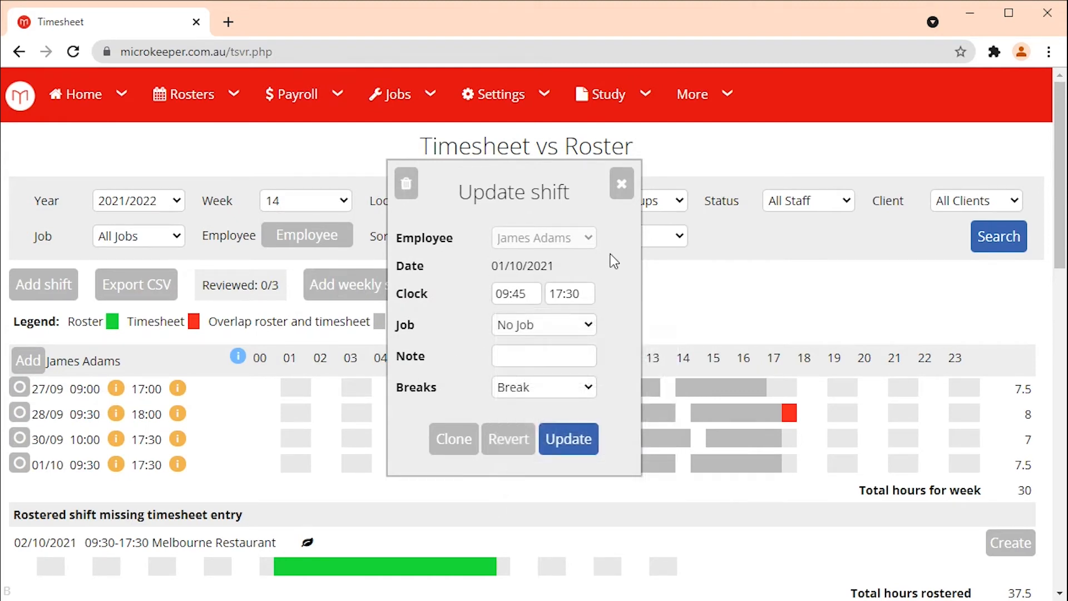
{"action": "left_click", "coordinate": [544, 324]}
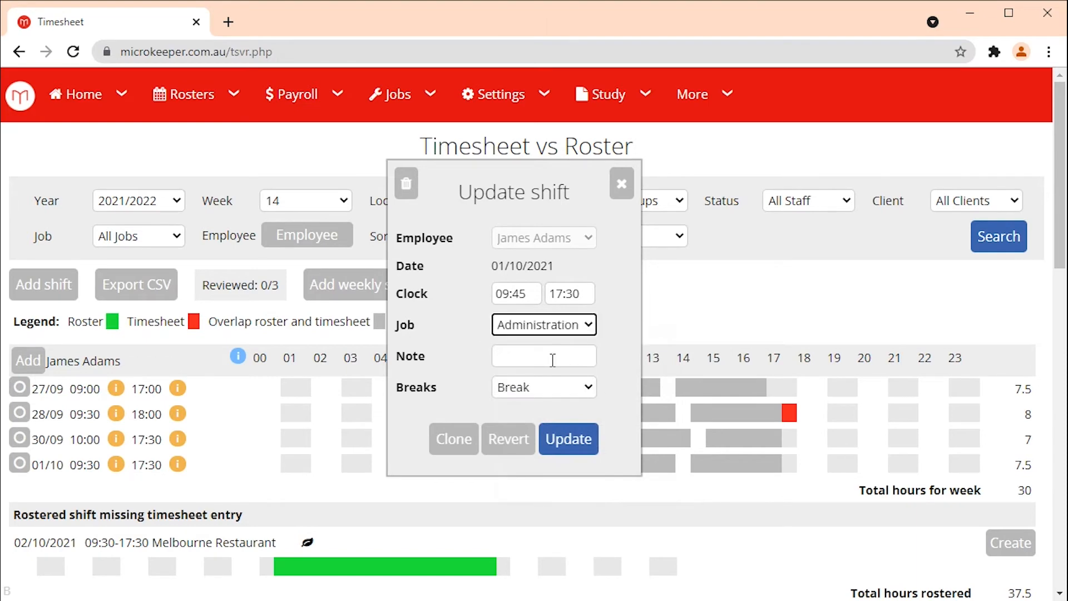
{"action": "left_click", "coordinate": [543, 387]}
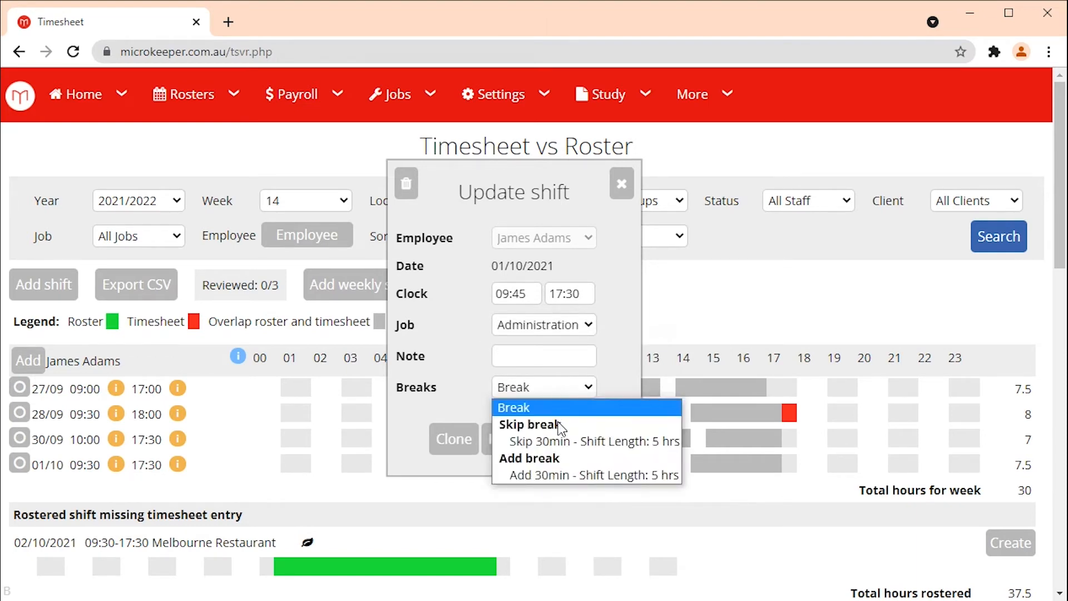
{"action": "left_click", "coordinate": [528, 424]}
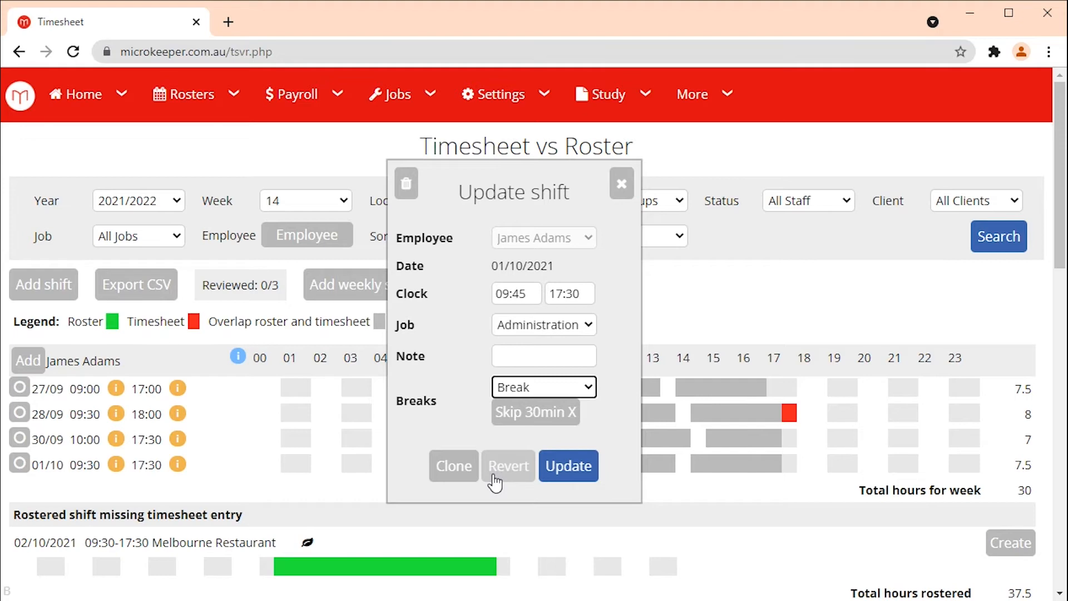
{"action": "mouse_move", "coordinate": [424, 191]}
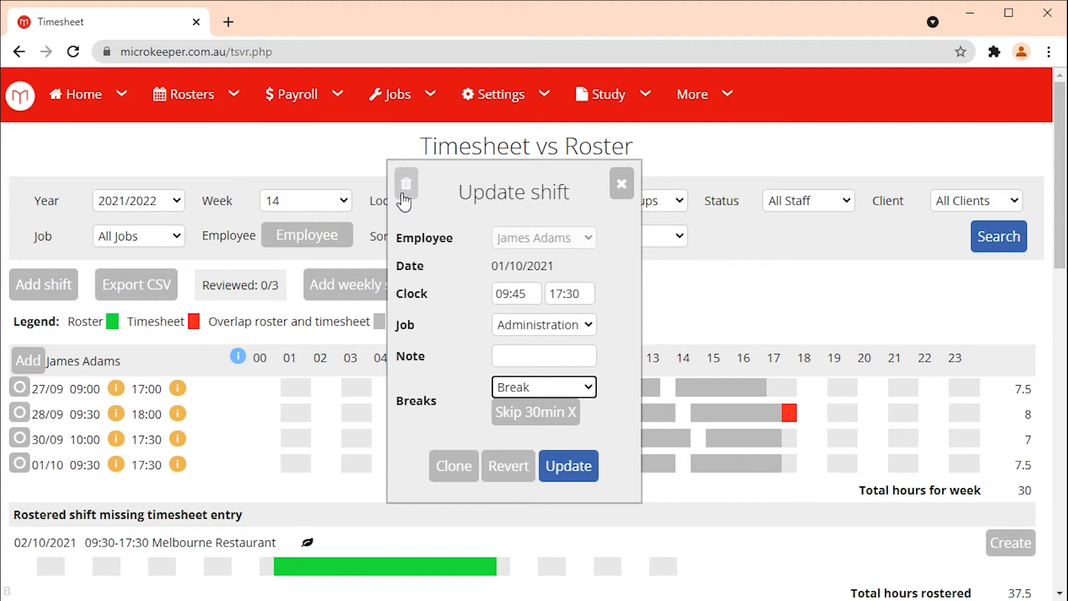
{"action": "mouse_move", "coordinate": [411, 207]}
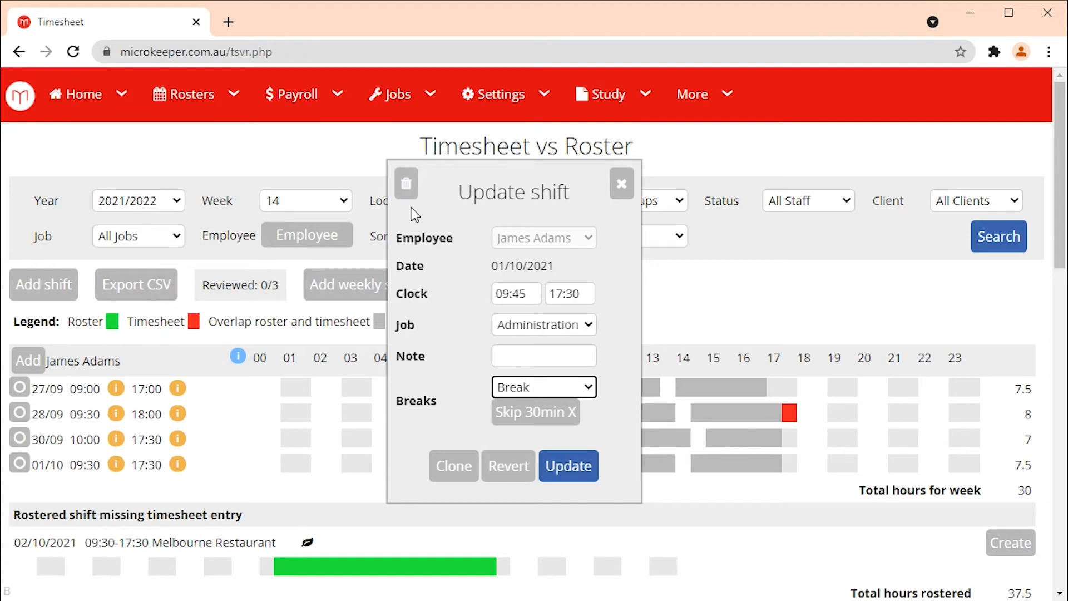
{"action": "mouse_move", "coordinate": [567, 466]}
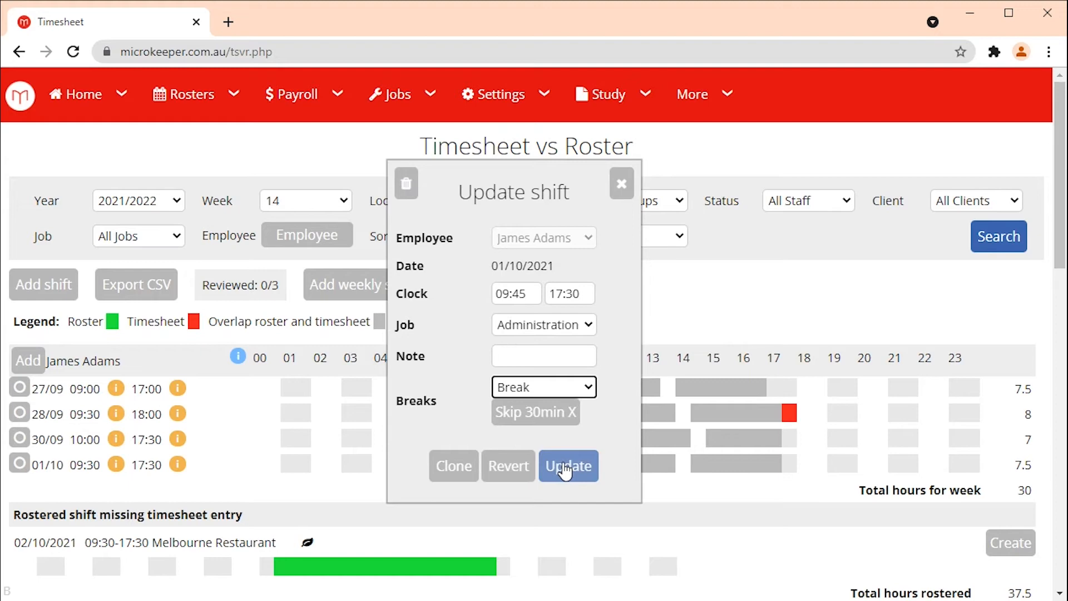
{"action": "left_click", "coordinate": [568, 466]}
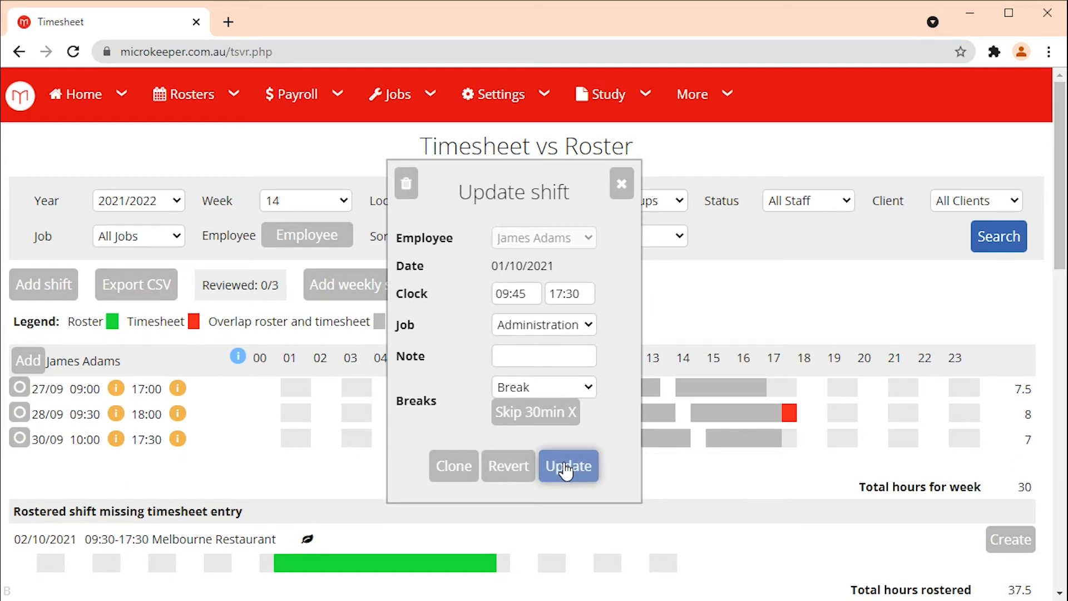
Finish saving the 01/10 shift and bring up the Employee selector popup
{"action": "left_click", "coordinate": [568, 466]}
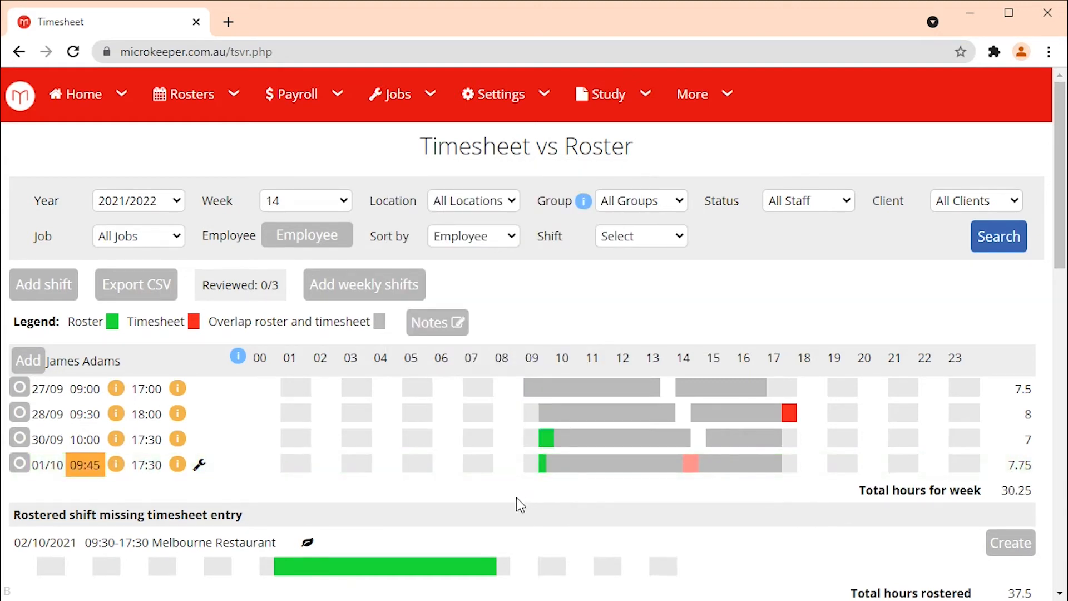
{"action": "mouse_move", "coordinate": [372, 501]}
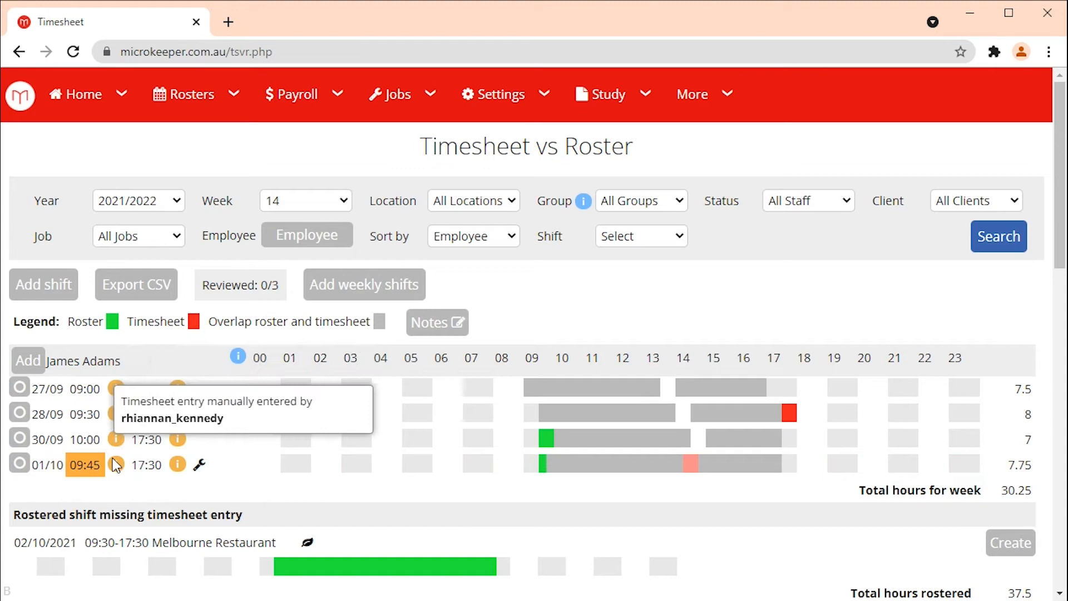
{"action": "left_click", "coordinate": [307, 235]}
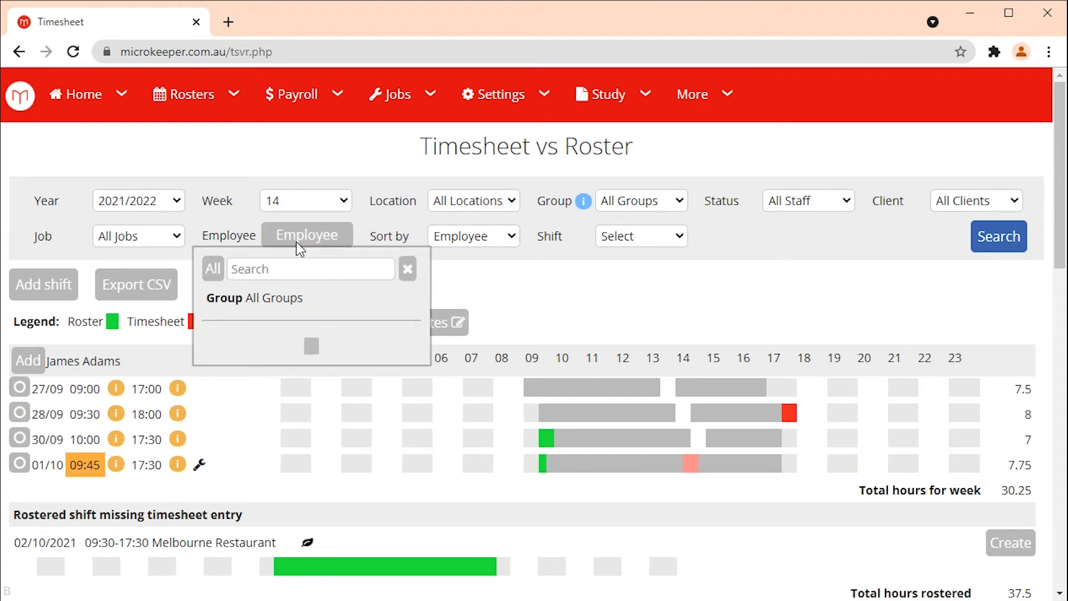
{"action": "left_click", "coordinate": [307, 234]}
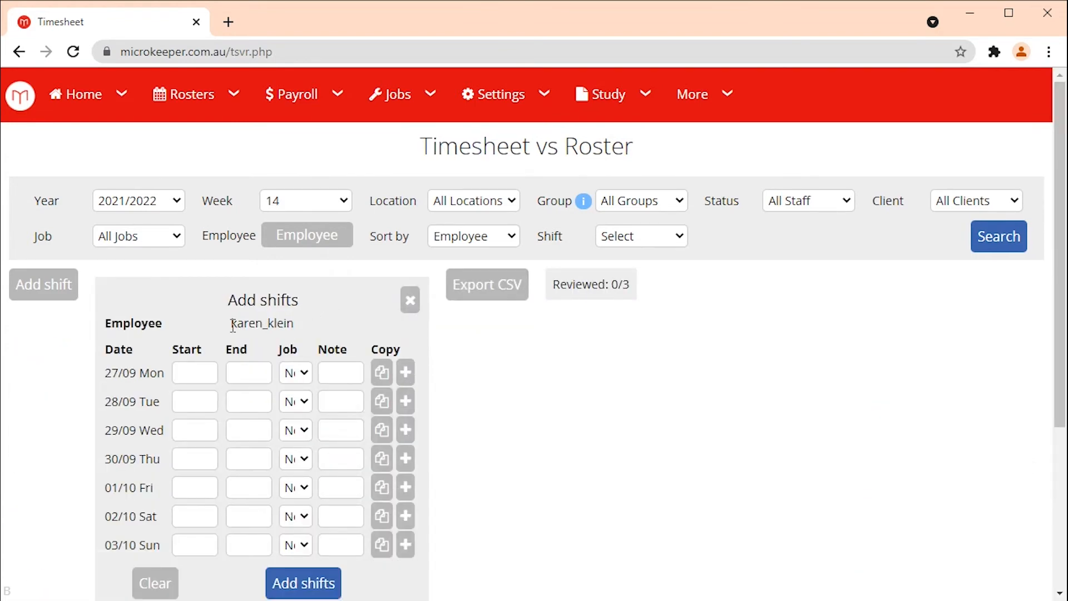
Enter a Monday 08:00–14:00 Administration shift noted Admin and copy it through Thursday
{"action": "left_click", "coordinate": [195, 373]}
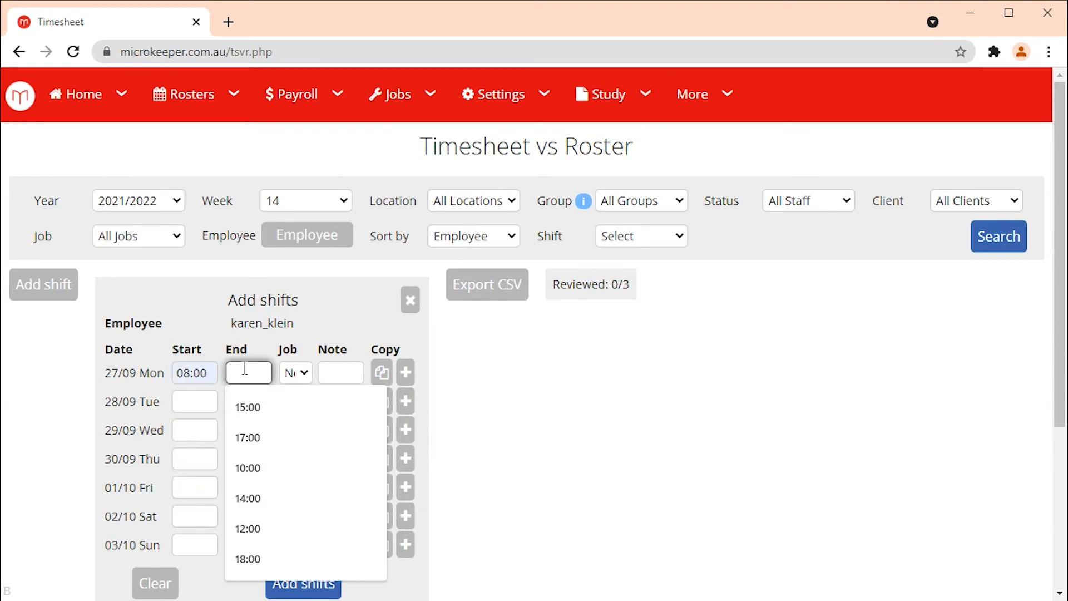
{"action": "left_click", "coordinate": [247, 497]}
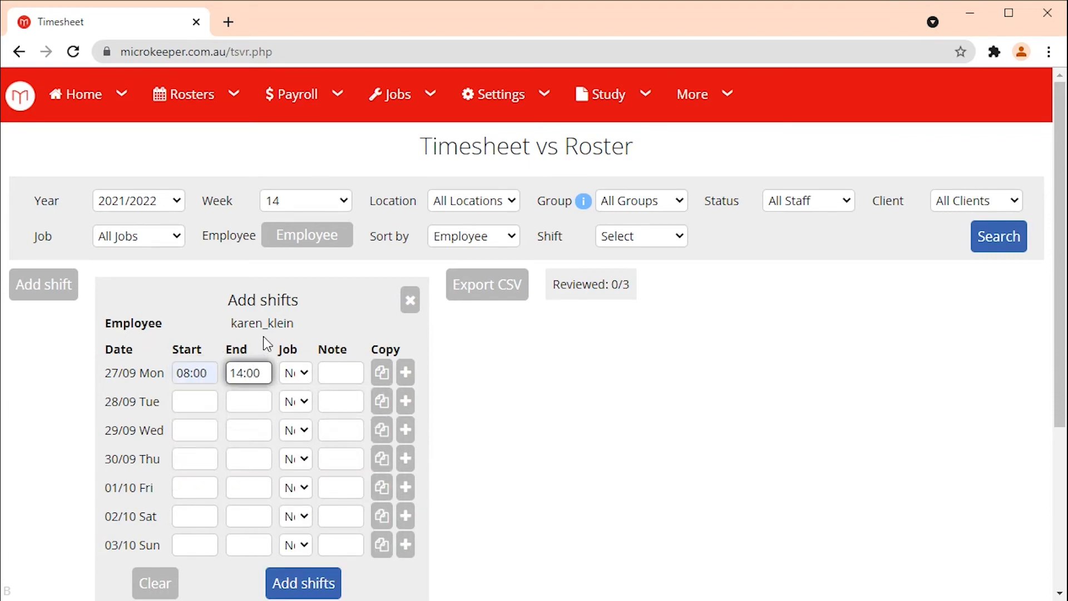
{"action": "left_click", "coordinate": [294, 373]}
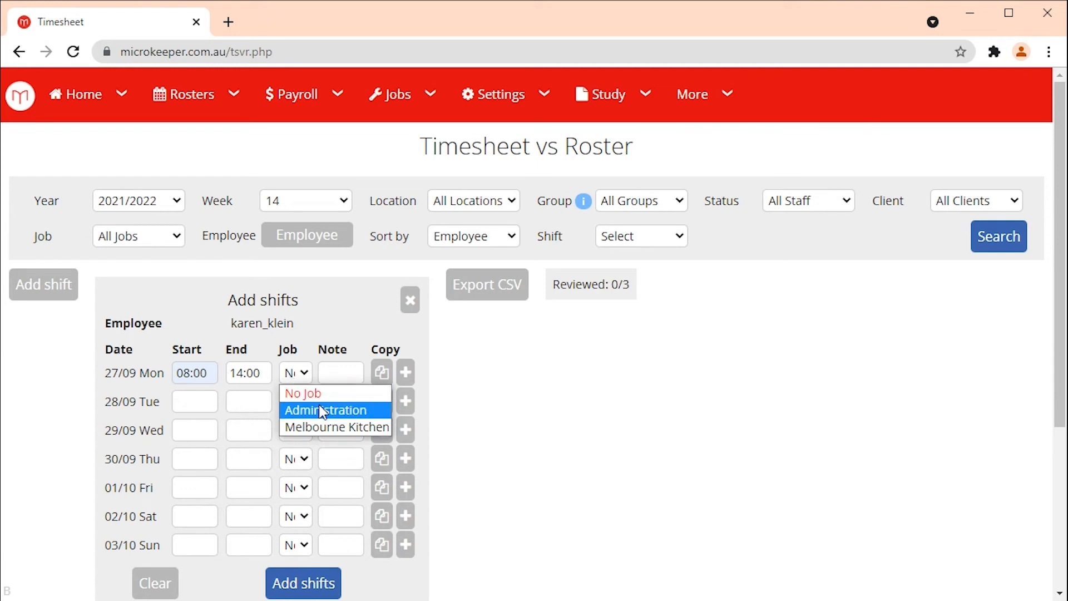
{"action": "type", "text": "Ad"}
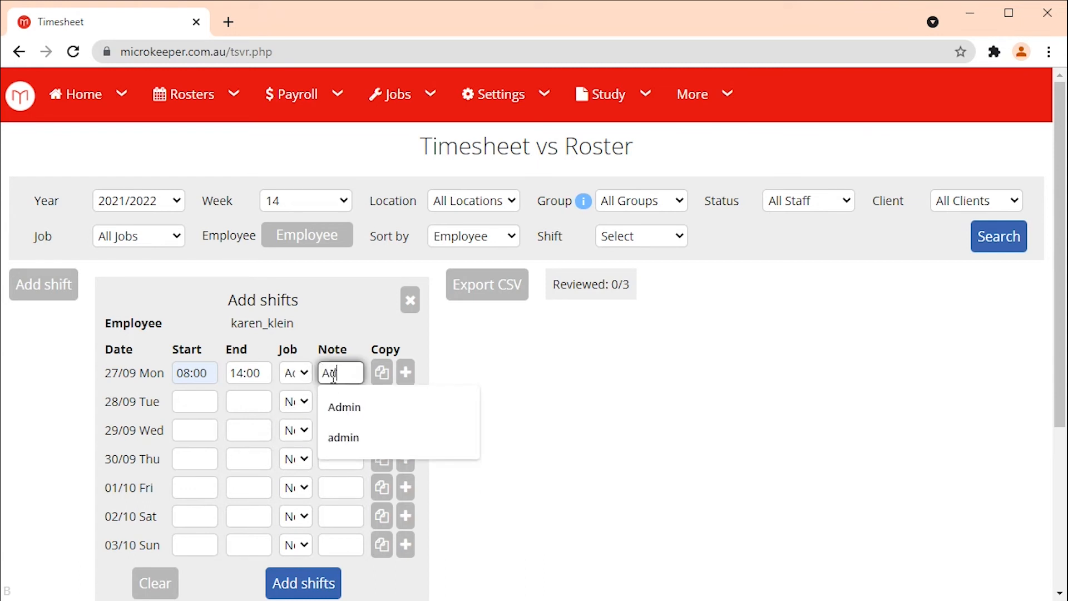
{"action": "left_click", "coordinate": [344, 407]}
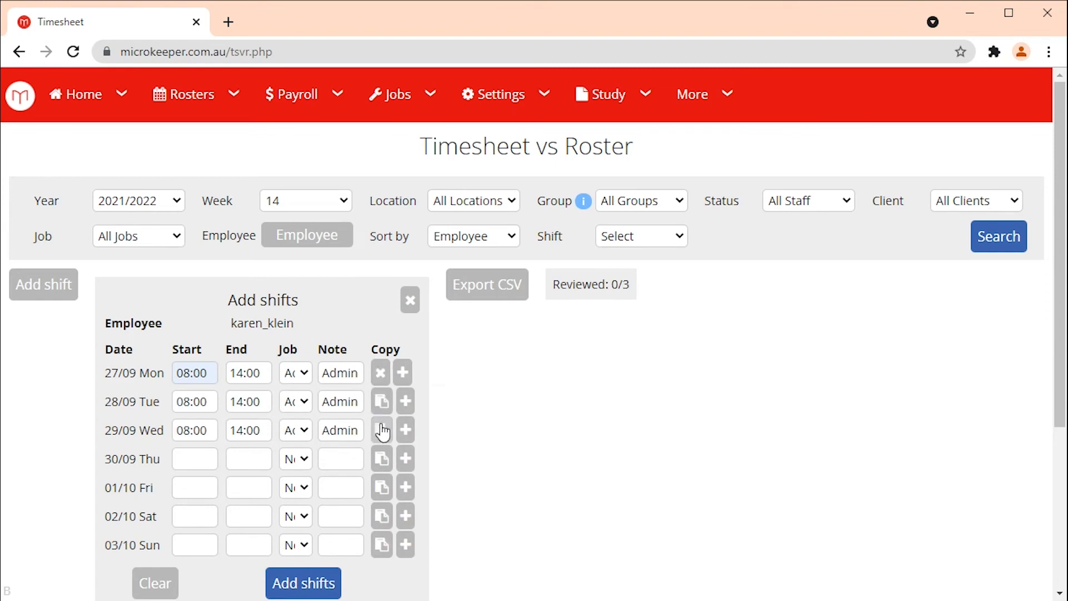
{"action": "left_click", "coordinate": [382, 429]}
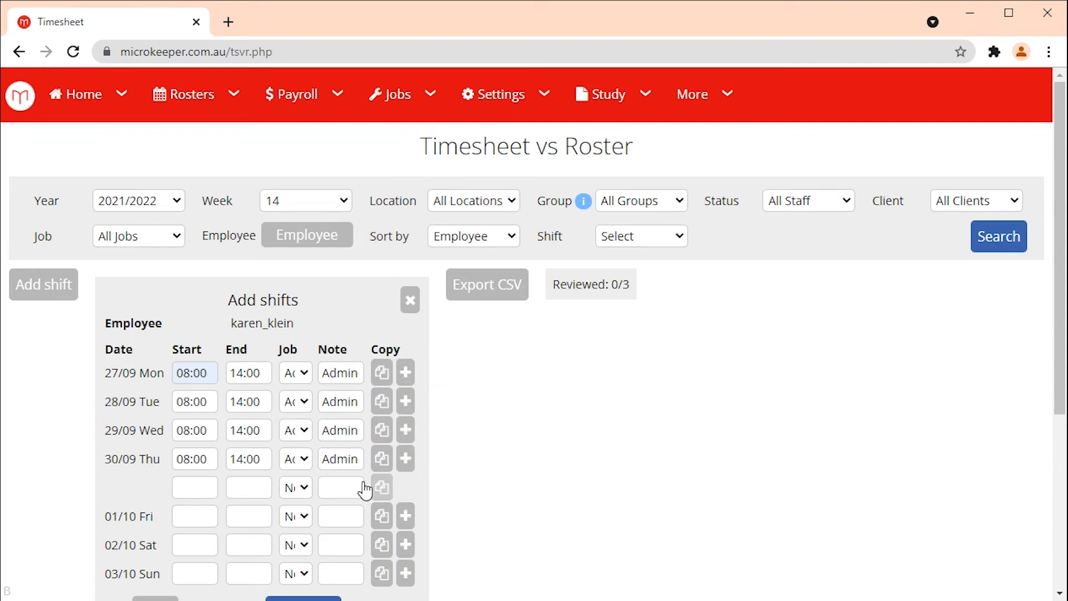
Add an extra 16:00–23:00 shift on Thursday 30 September
{"action": "type", "text": "16"}
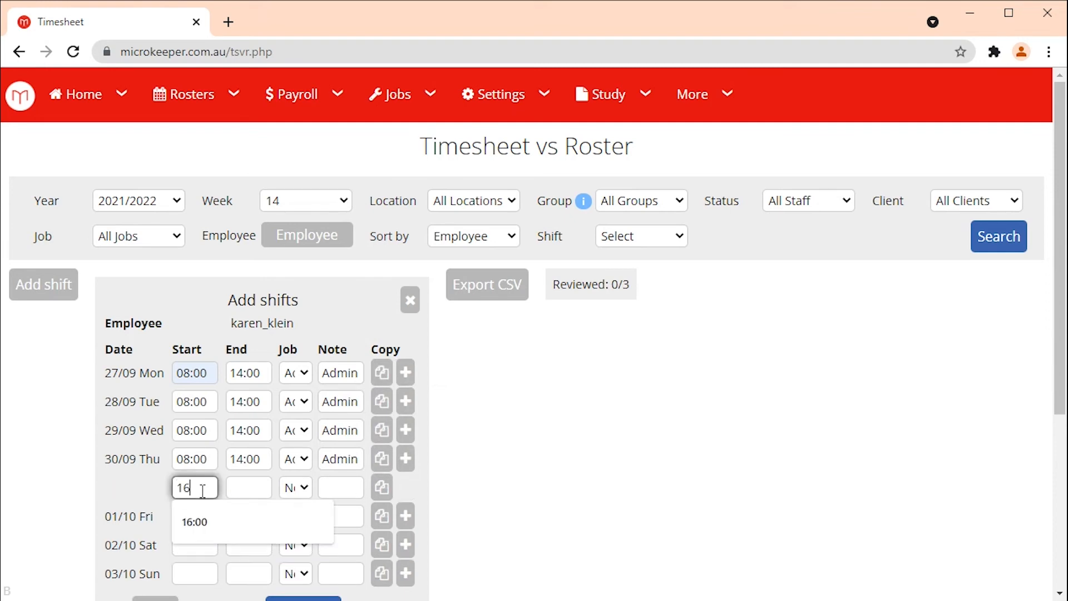
{"action": "type", "text": "23:00"}
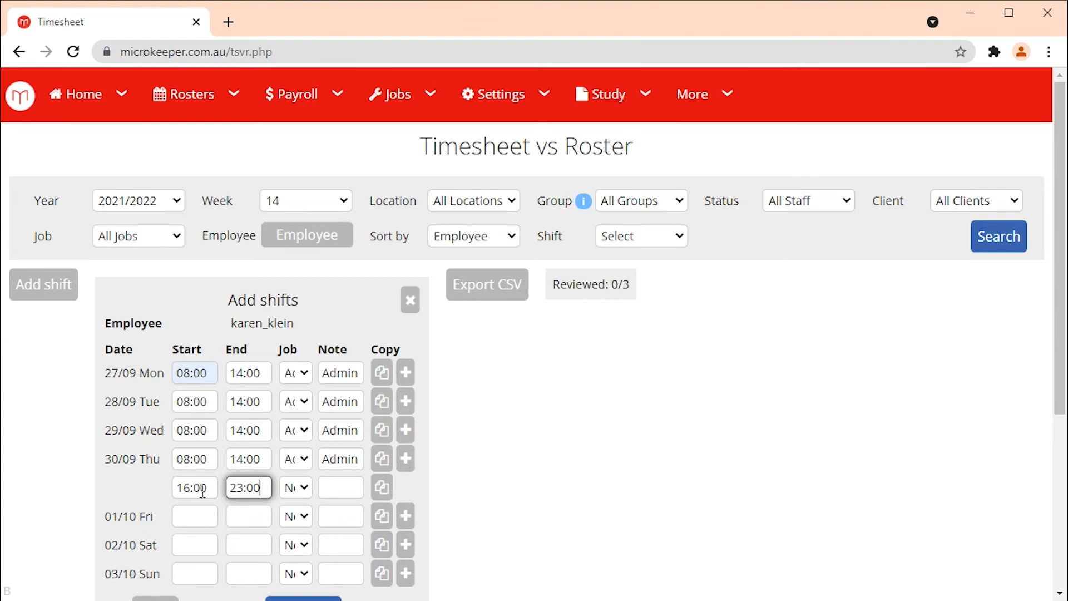
{"action": "scroll", "scroll_direction": "down", "scroll_amount": 3}
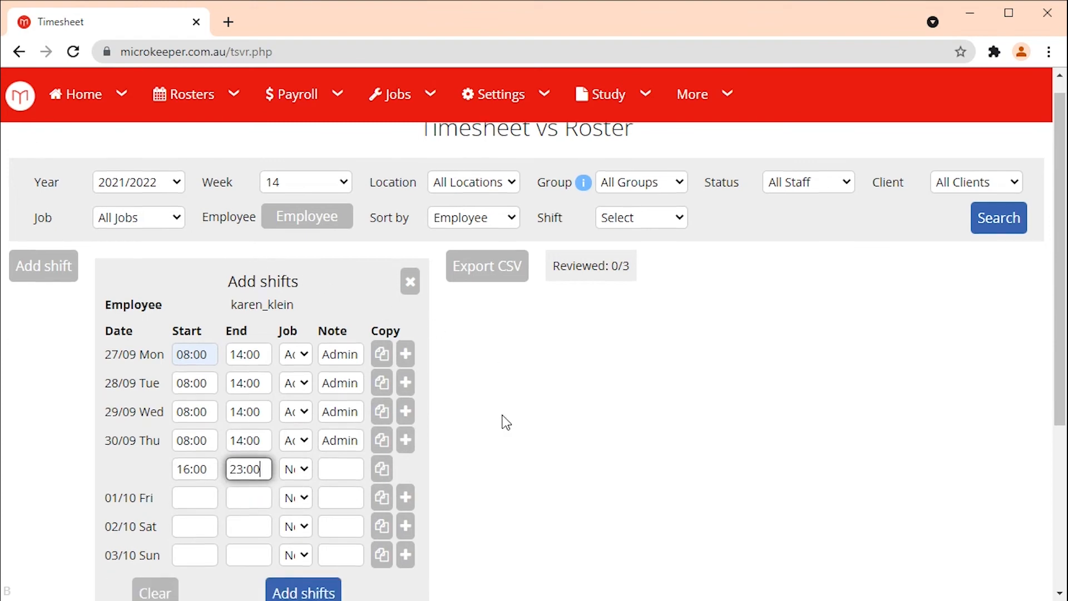
{"action": "left_click", "coordinate": [303, 589]}
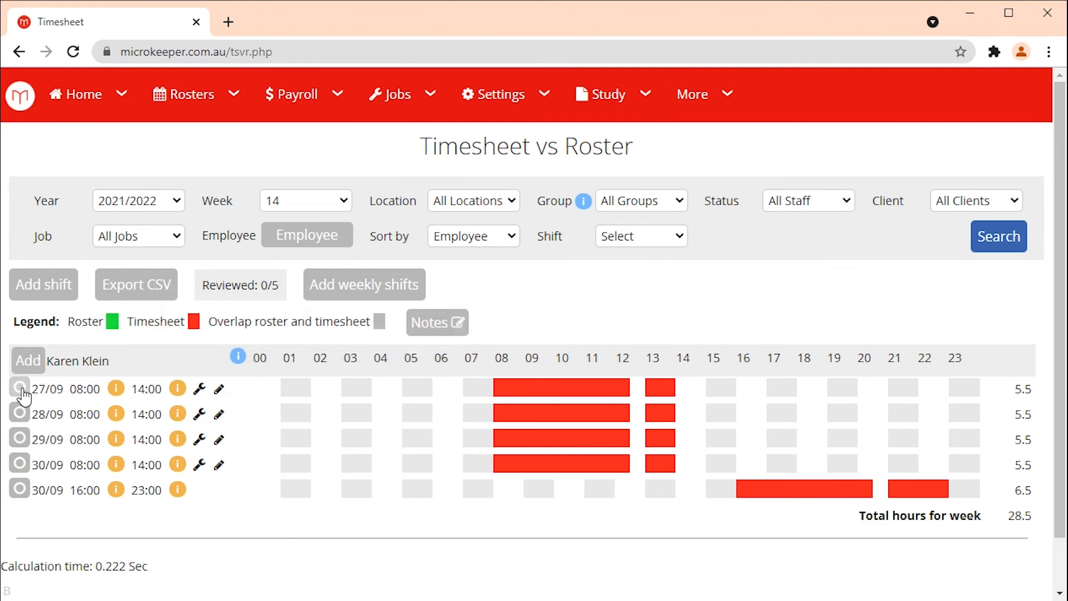
{"action": "left_click", "coordinate": [19, 389]}
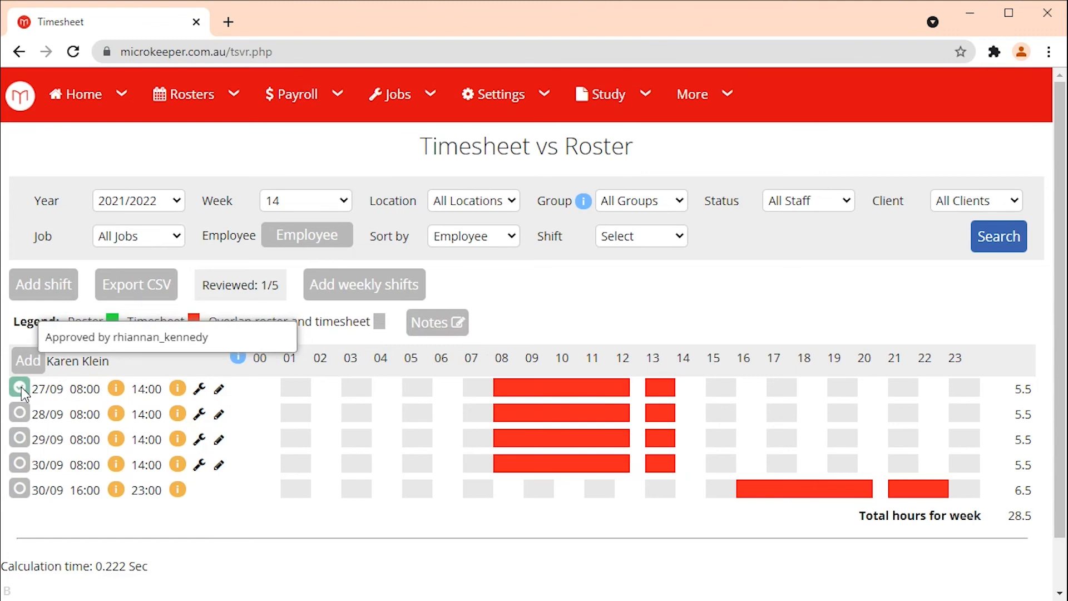
{"action": "left_click", "coordinate": [19, 389]}
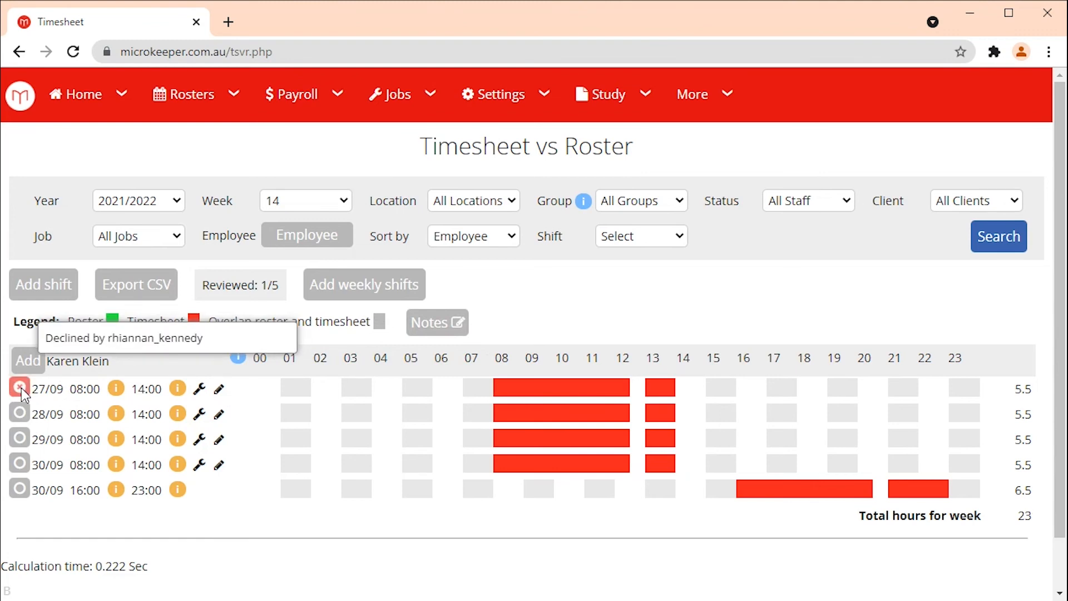
{"action": "left_click", "coordinate": [19, 388]}
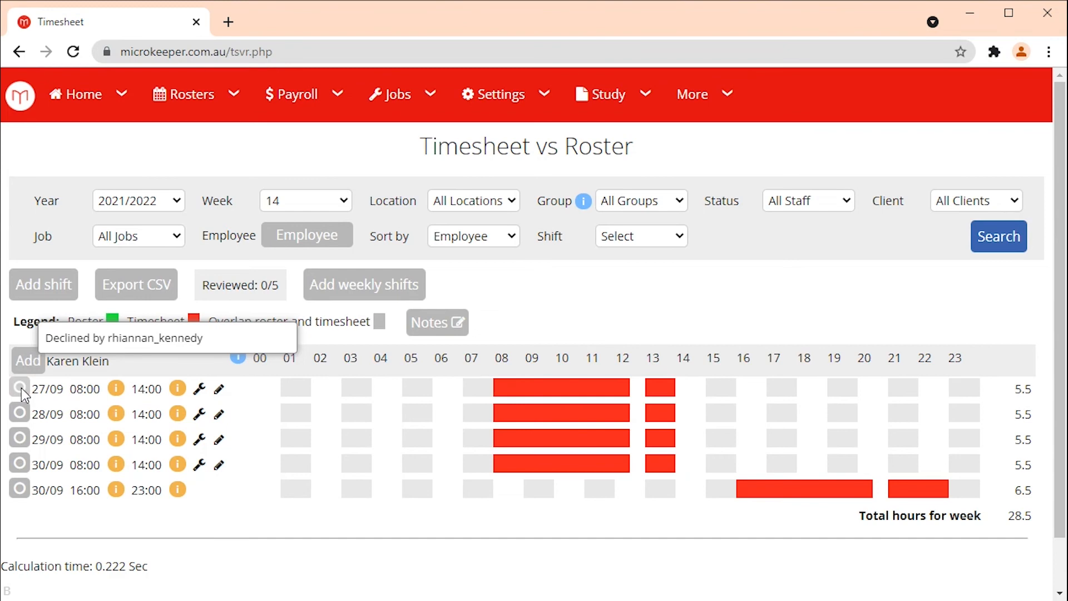
{"action": "mouse_move", "coordinate": [78, 377]}
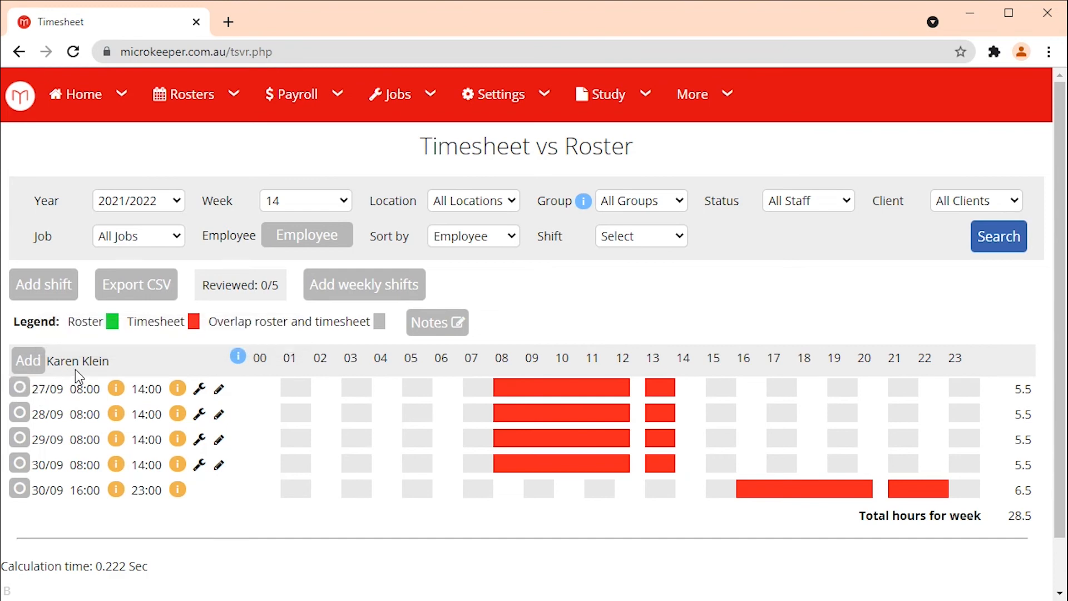
{"action": "mouse_move", "coordinate": [137, 340]}
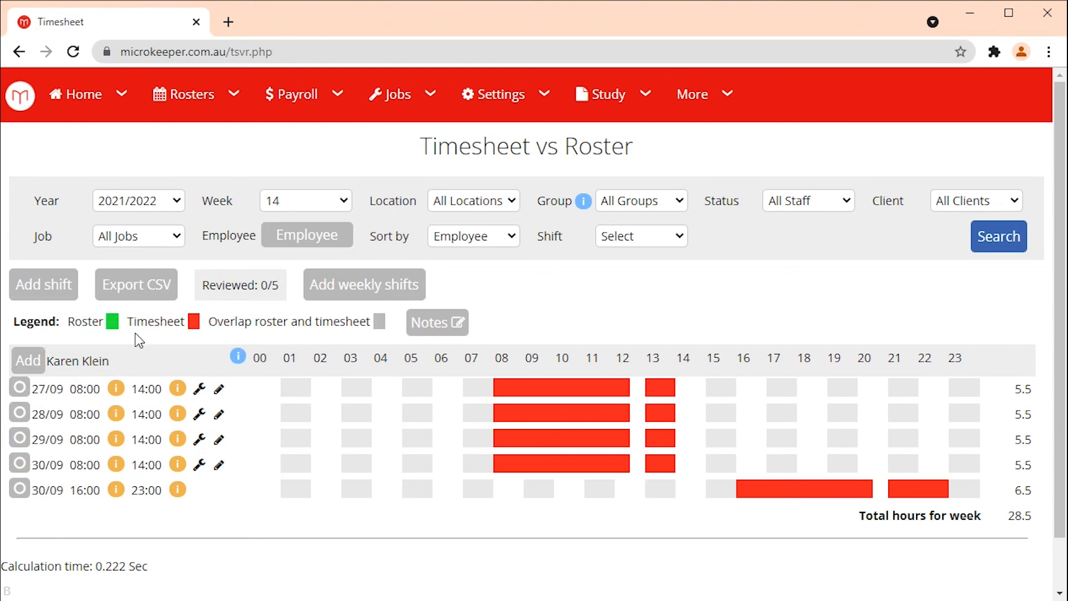
{"action": "mouse_move", "coordinate": [155, 308]}
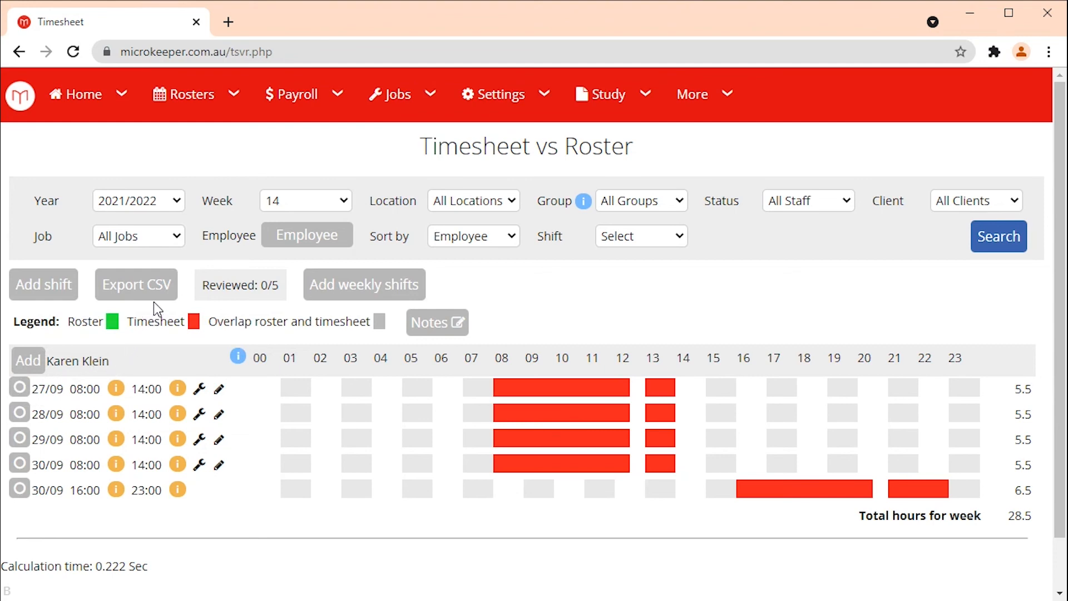
{"action": "left_click", "coordinate": [136, 284]}
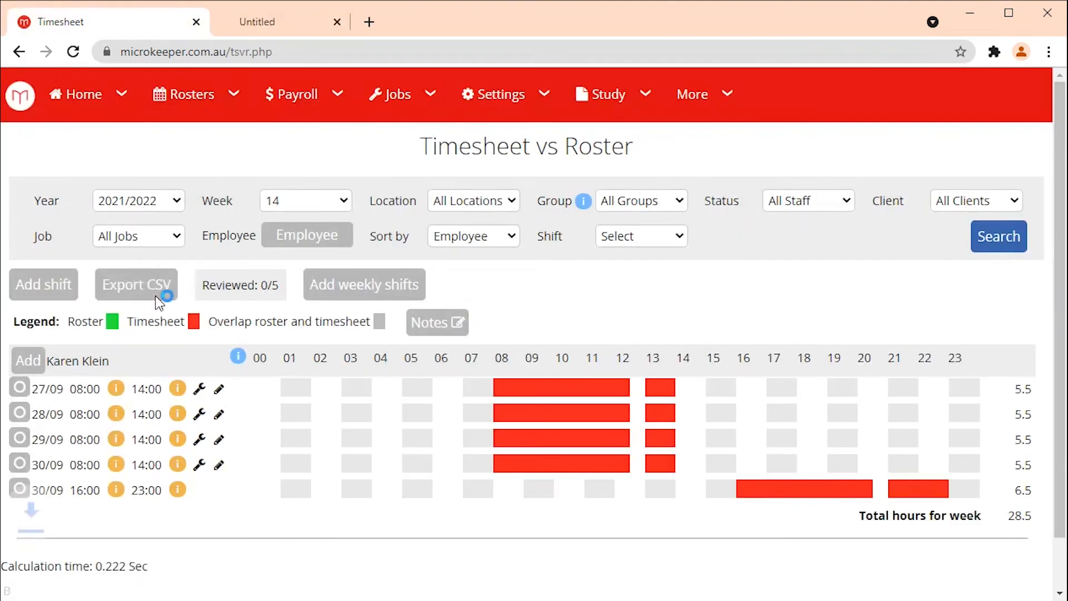
{"action": "left_click", "coordinate": [136, 284]}
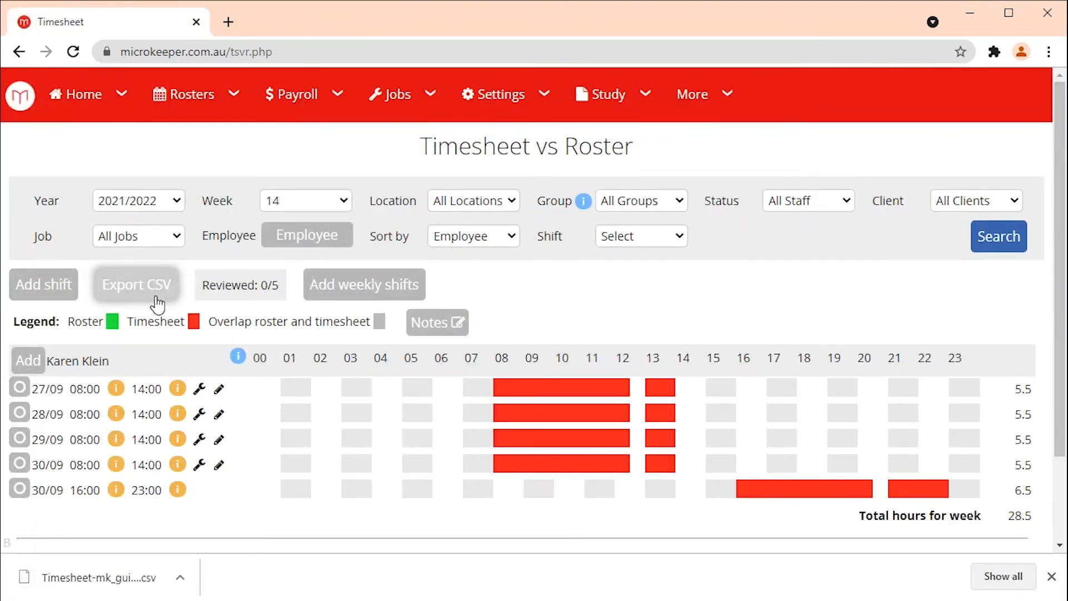
{"action": "mouse_move", "coordinate": [208, 250]}
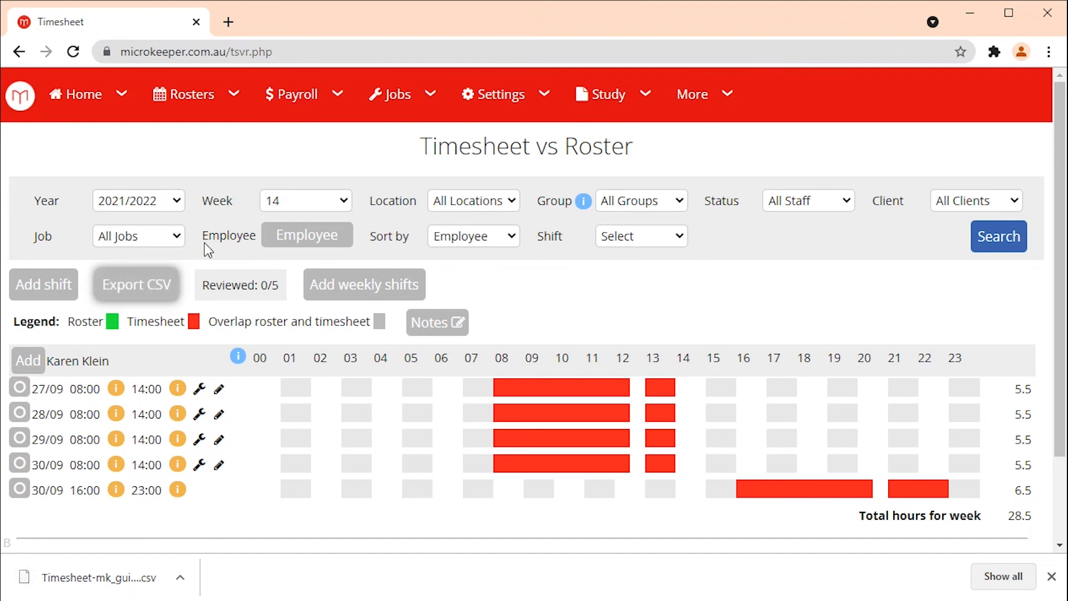
{"action": "mouse_move", "coordinate": [372, 155]}
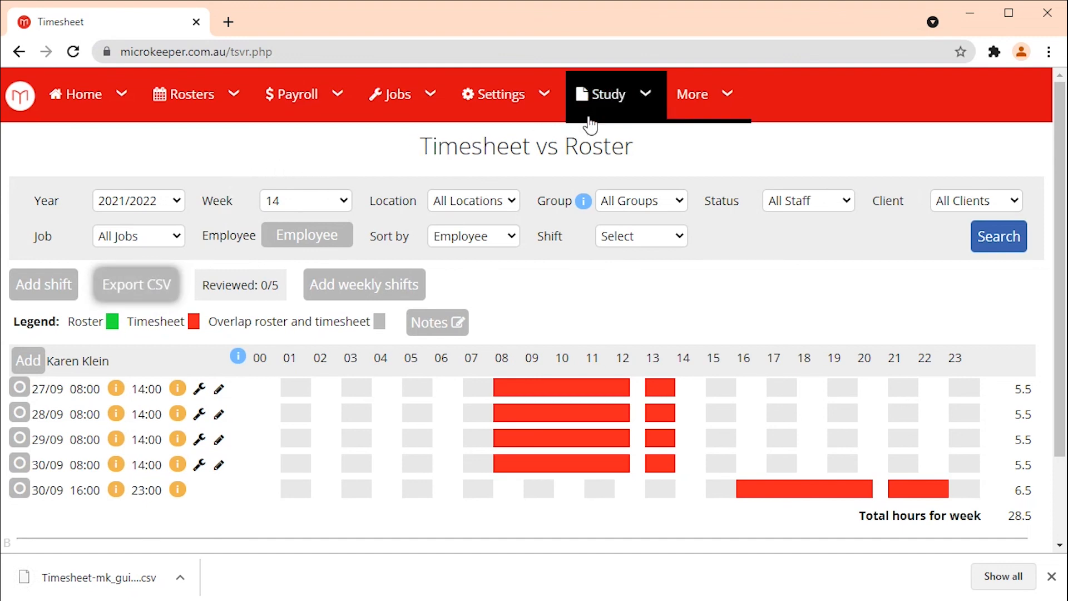
Go to Study > Reports and view the Timesheet Export format options
{"action": "left_click", "coordinate": [608, 94]}
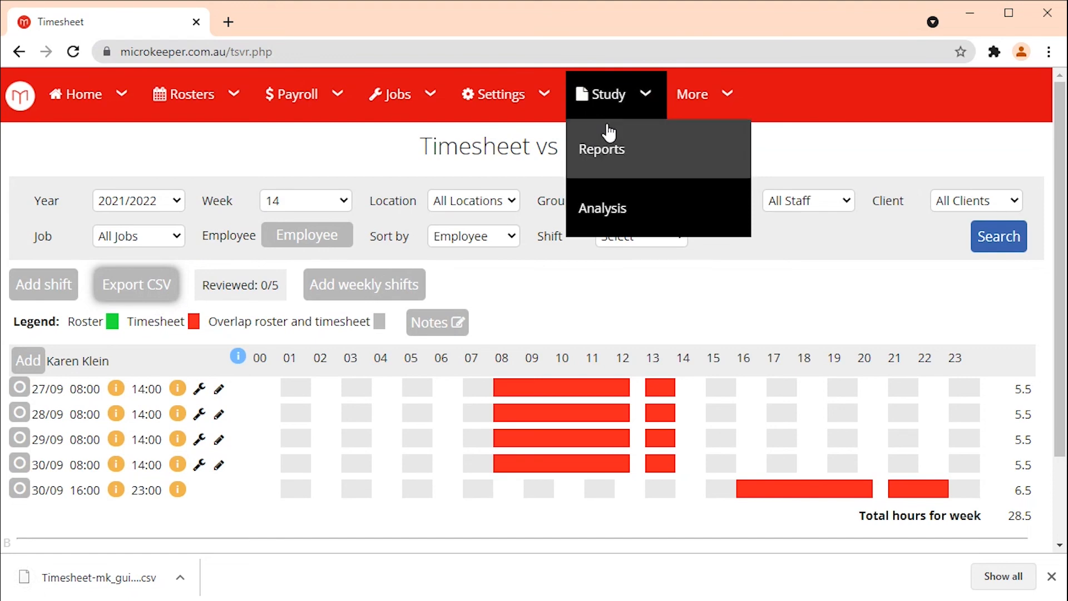
{"action": "left_click", "coordinate": [601, 148]}
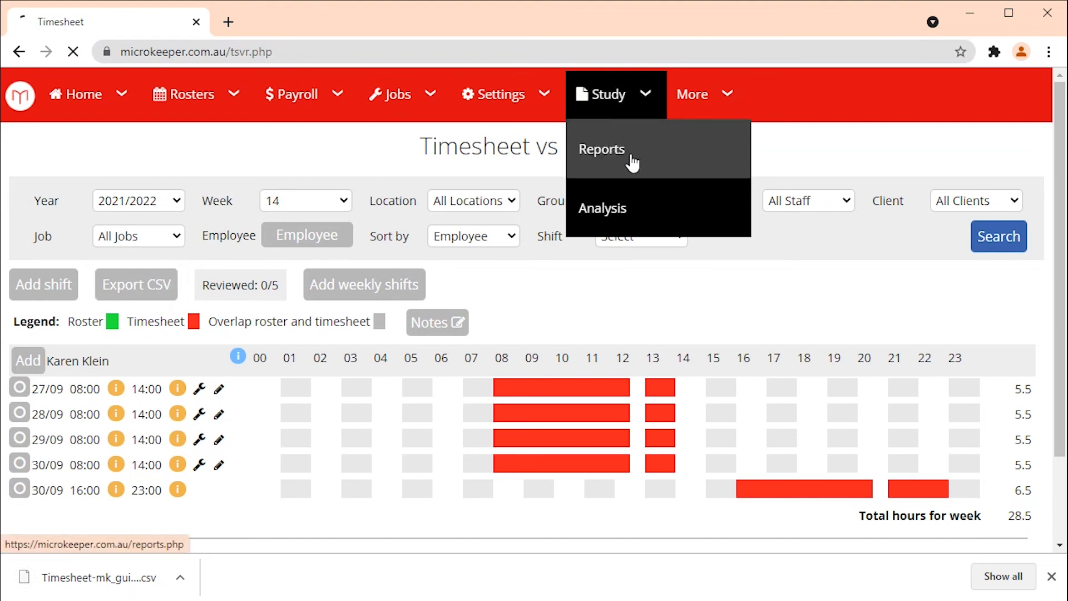
{"action": "left_click", "coordinate": [601, 149]}
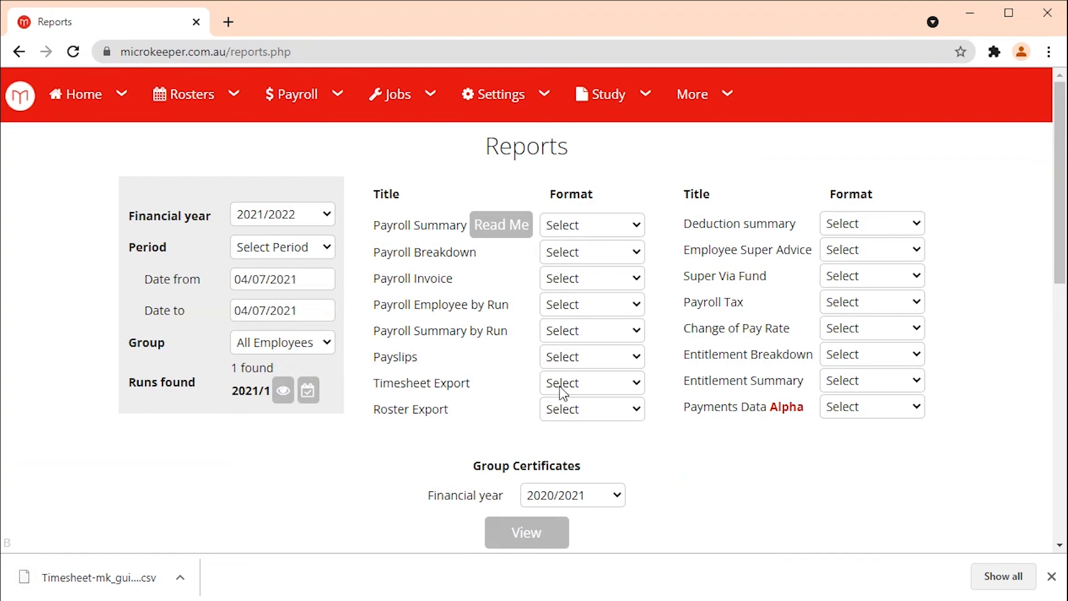
{"action": "left_click", "coordinate": [591, 383]}
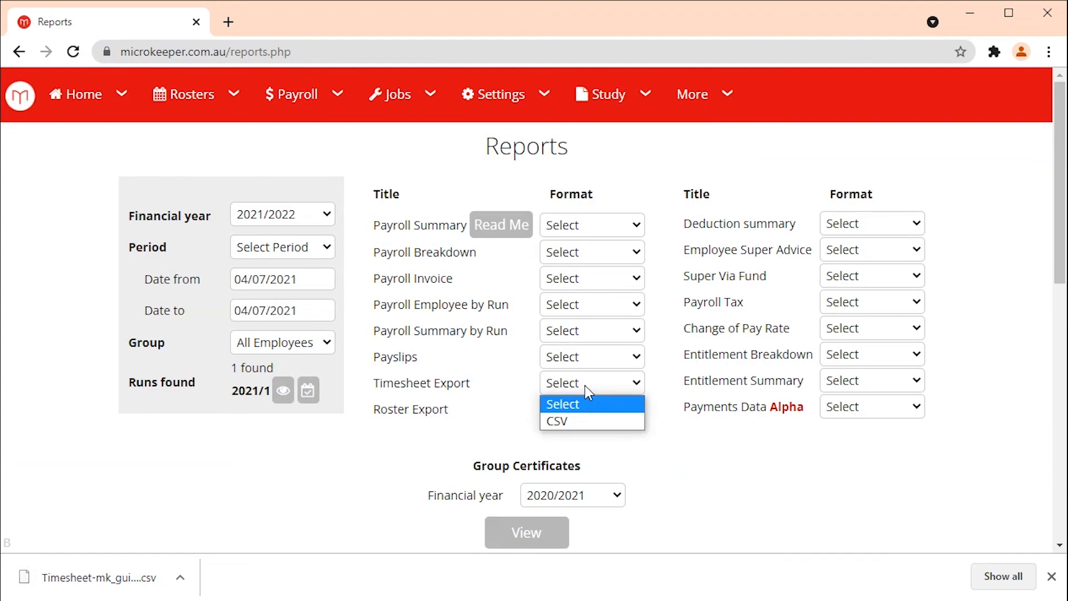